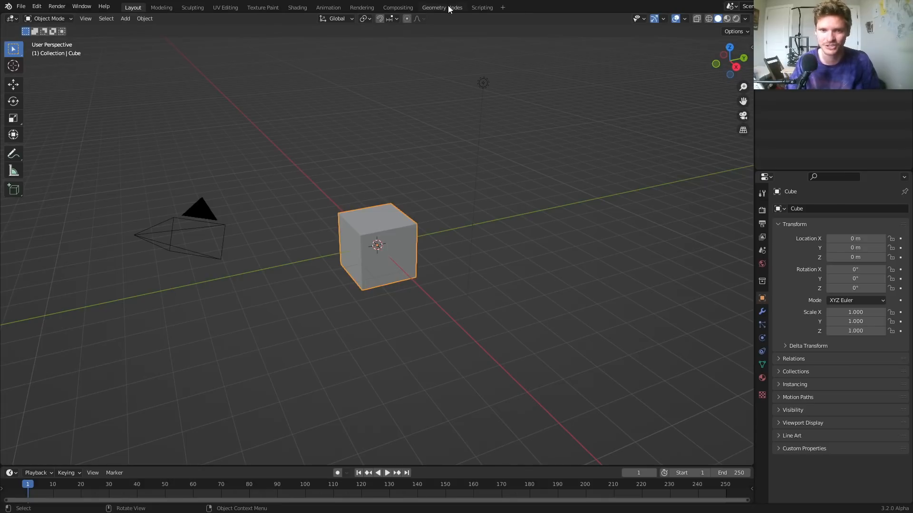
# - Switch to the Geometry Nodes workspace to start the sphere node tree
pyautogui.click(441, 8)
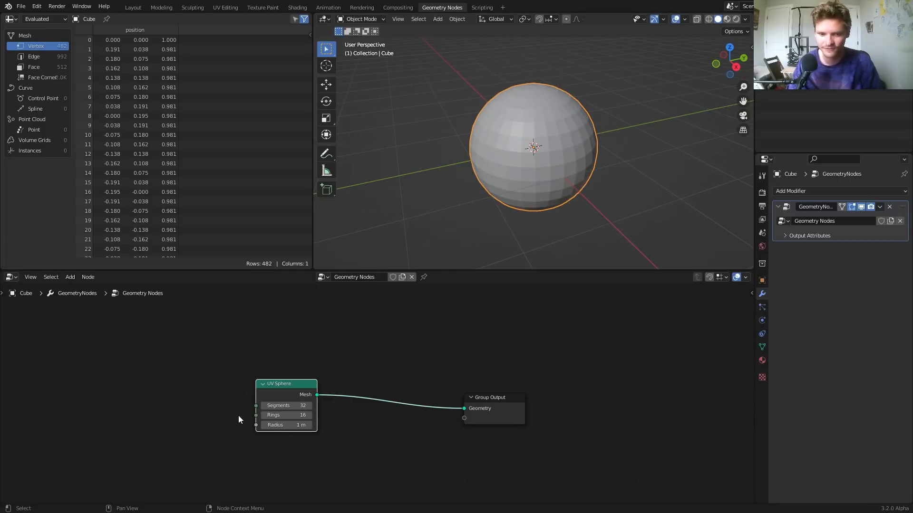
# - Give the UV Sphere 100 segments and 38 rings, then add Set Shade Smooth before the output
pyautogui.doubleClick(285, 405)
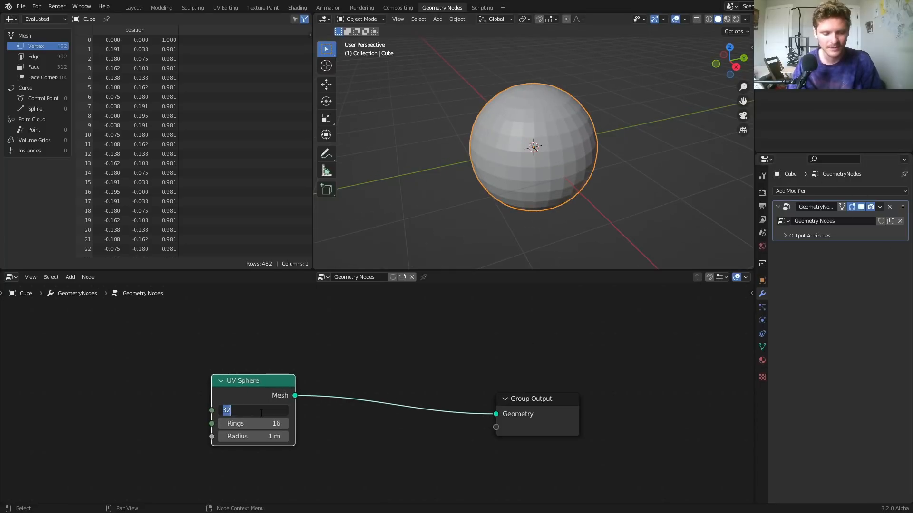
pyautogui.write('100')
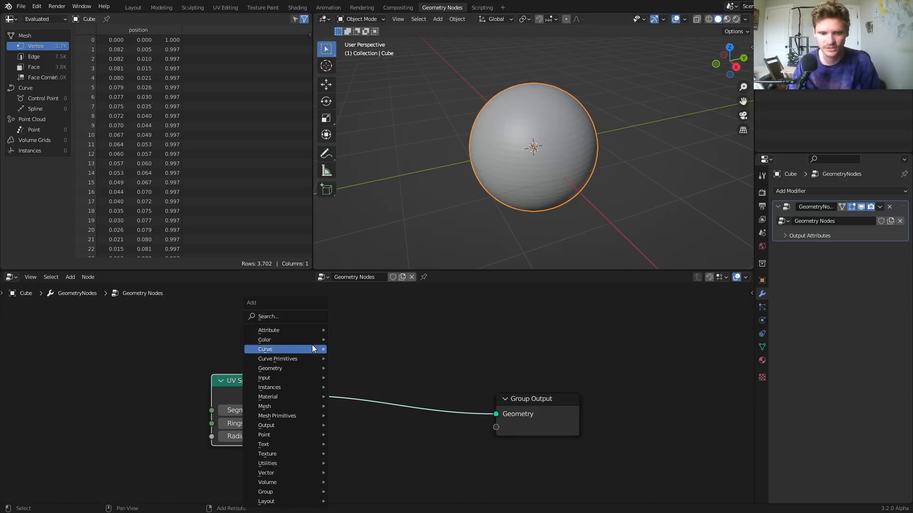
pyautogui.write('set s')
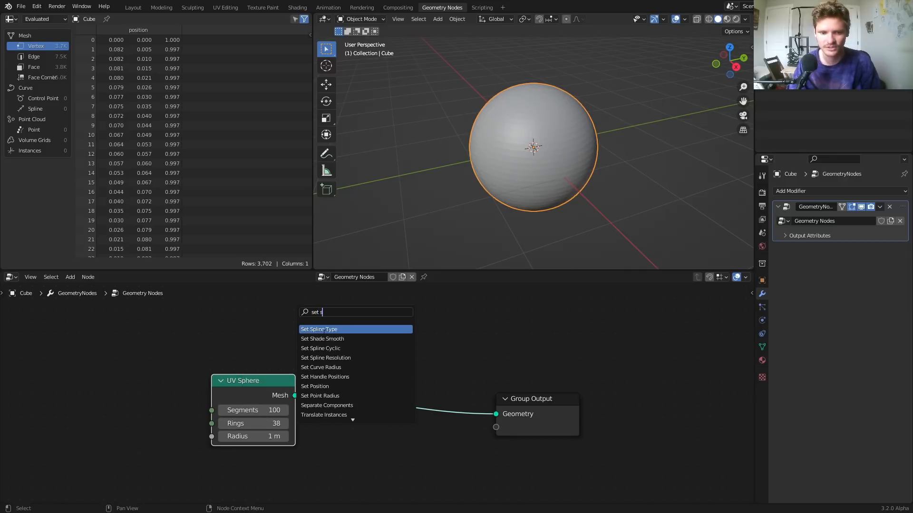
pyautogui.click(322, 339)
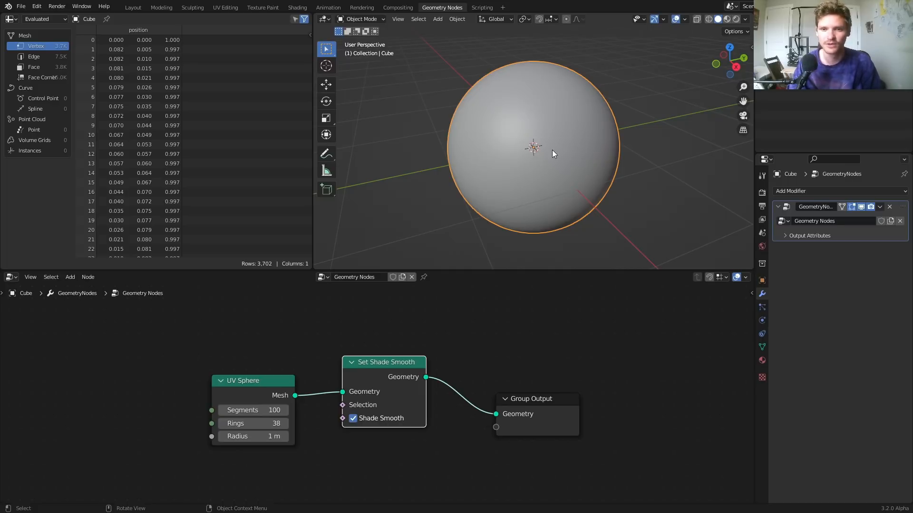
pyautogui.moveTo(530, 399); pyautogui.dragTo(692, 376)
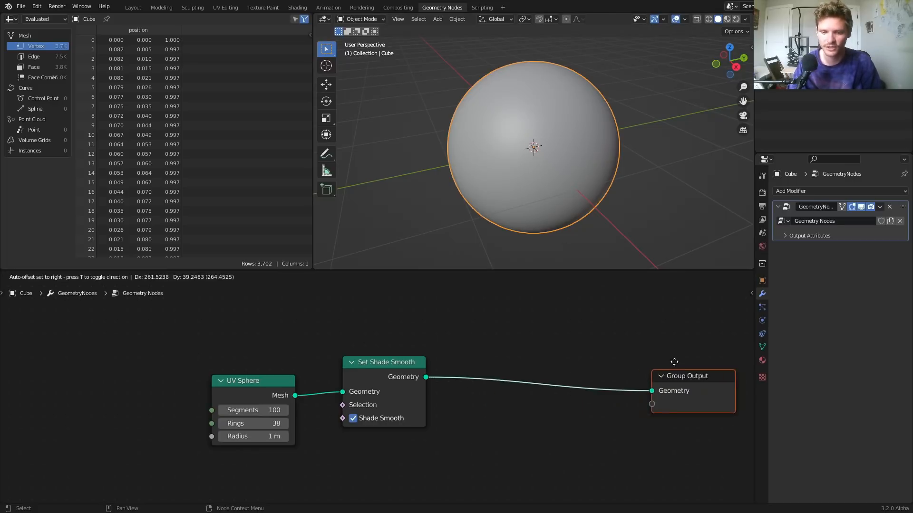
# - Insert Distribute Points on Faces before Group Output with density about 322.5
pyautogui.write('dis')
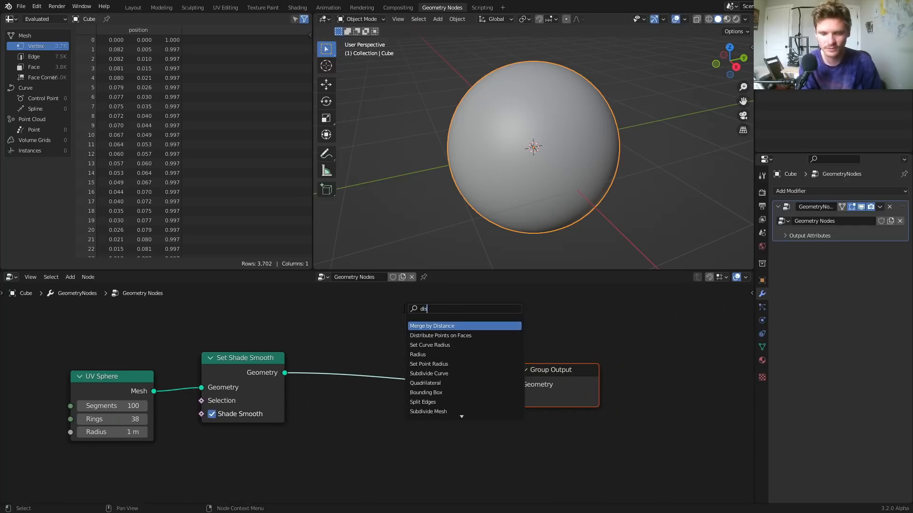
pyautogui.click(441, 335)
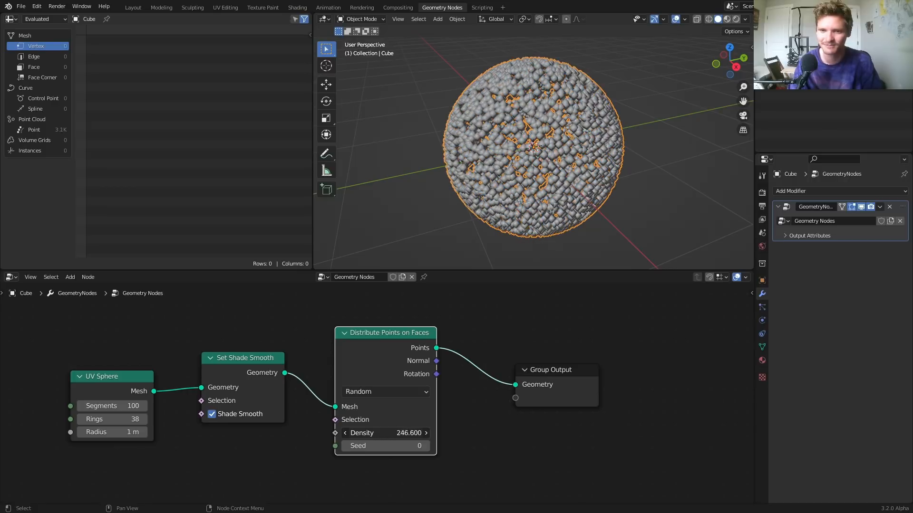
pyautogui.moveTo(384, 432); pyautogui.dragTo(428, 433)
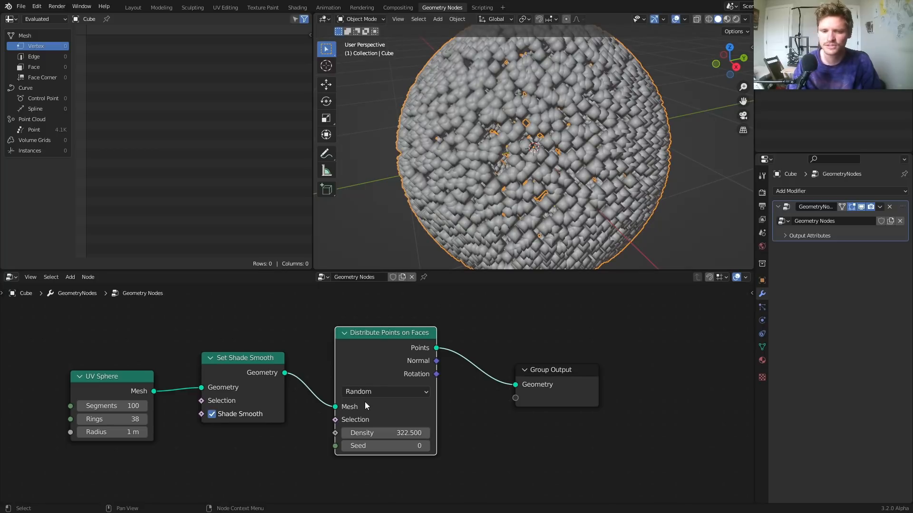
# - Switch point distribution to Poisson Disk with Density Max 5000 and Distance Min 0.035 m
pyautogui.click(384, 391)
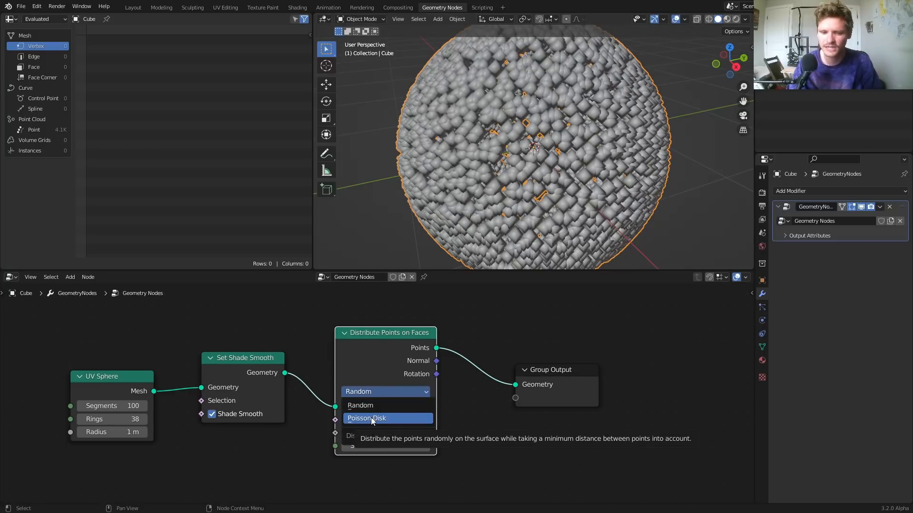
pyautogui.click(366, 418)
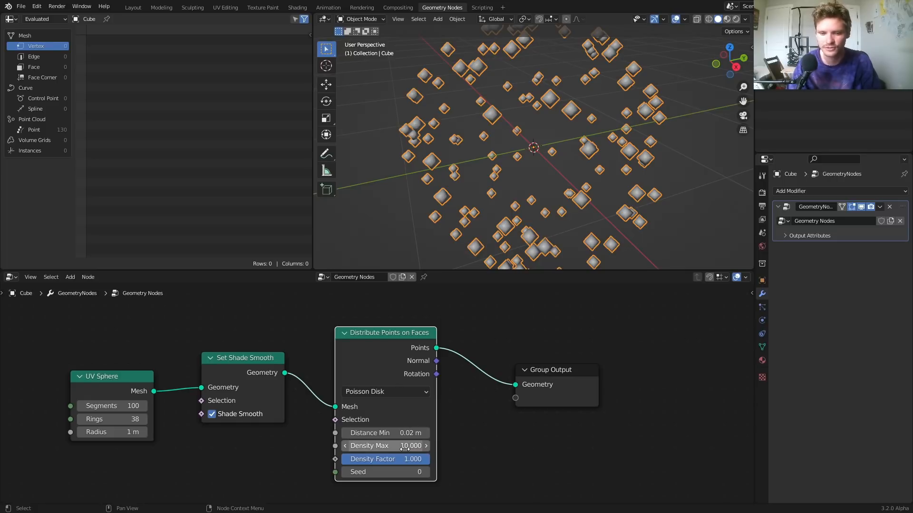
pyautogui.moveTo(384, 446); pyautogui.dragTo(402, 446)
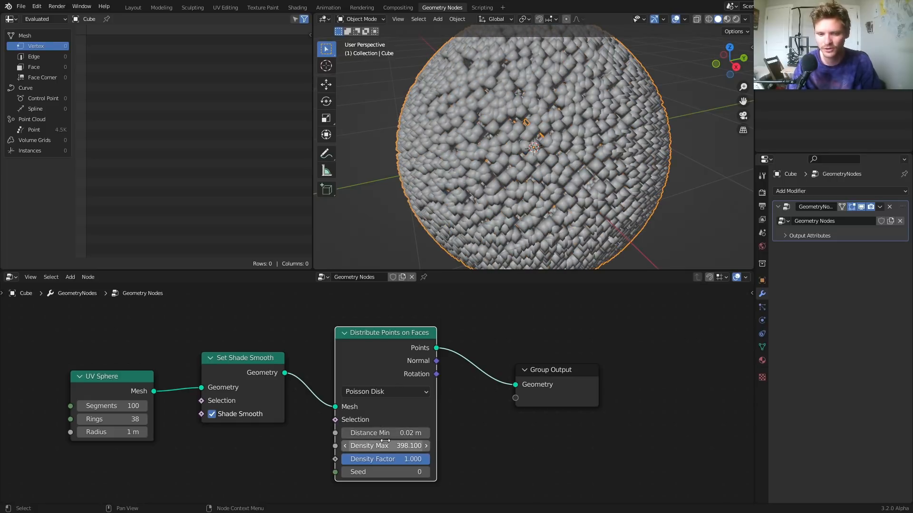
pyautogui.moveTo(384, 433); pyautogui.dragTo(419, 433)
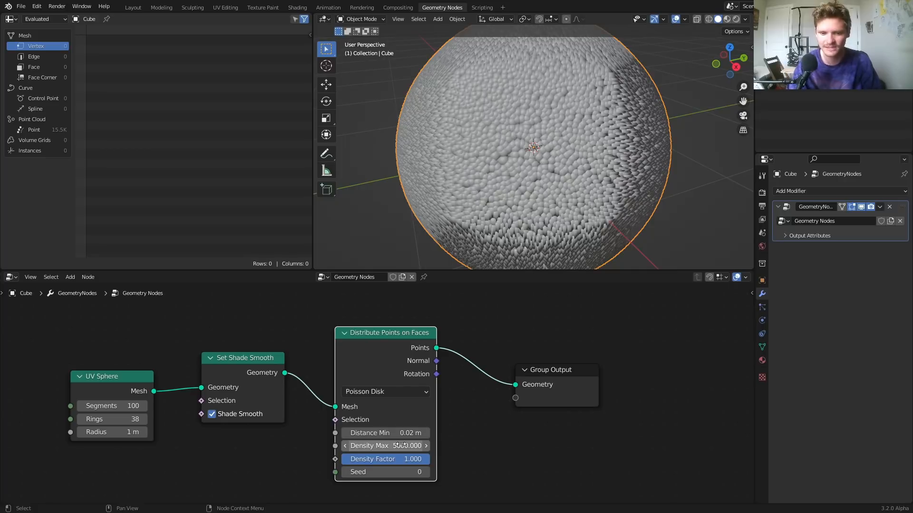
pyautogui.click(384, 432)
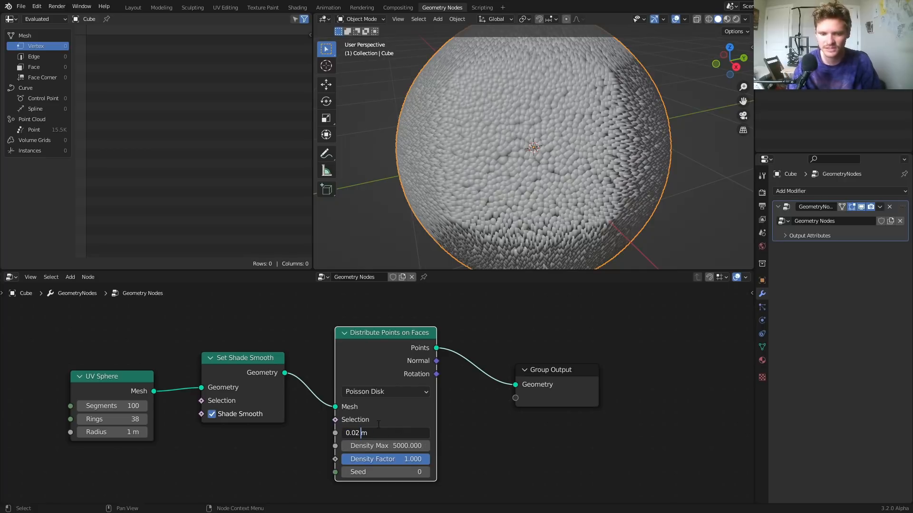
pyautogui.write('0.05')
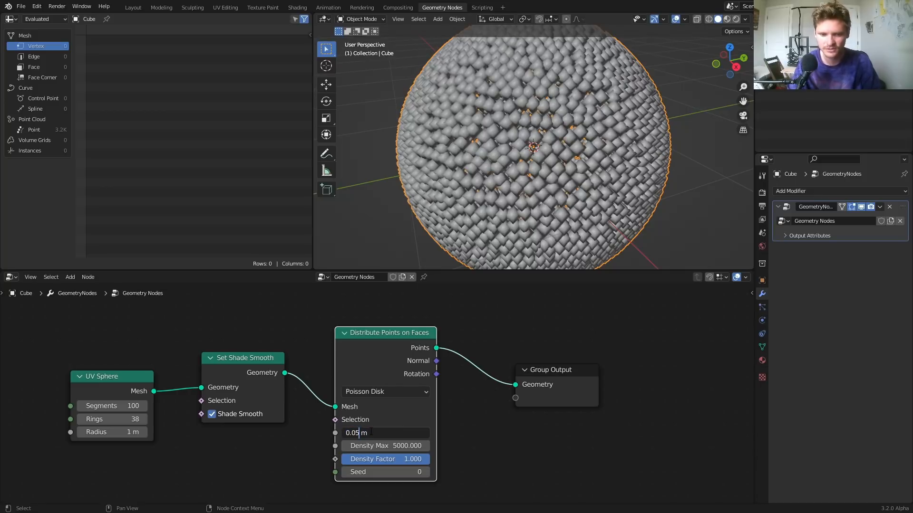
pyautogui.write('0.035')
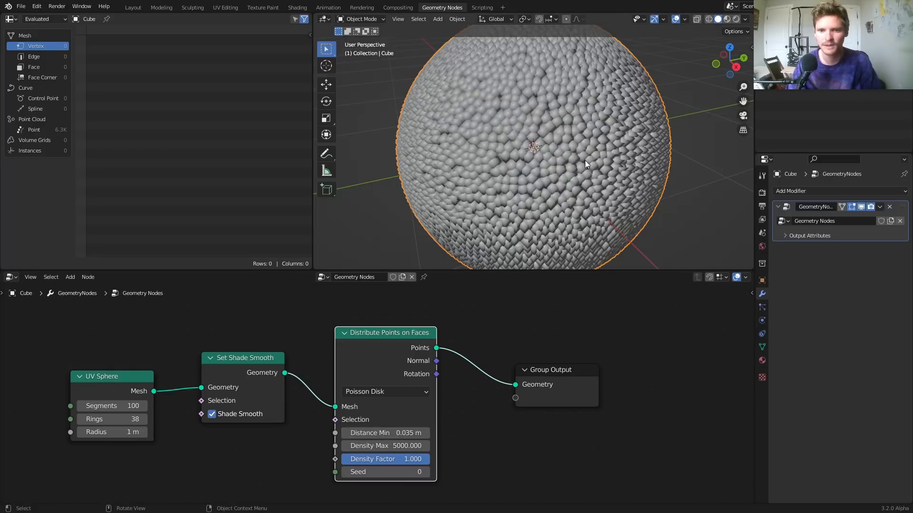
pyautogui.scroll(-3)
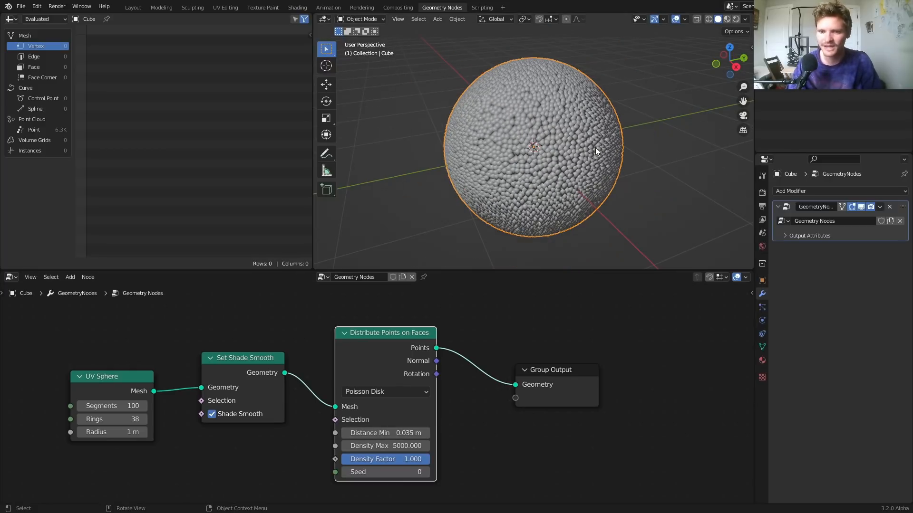
pyautogui.moveTo(530, 119)
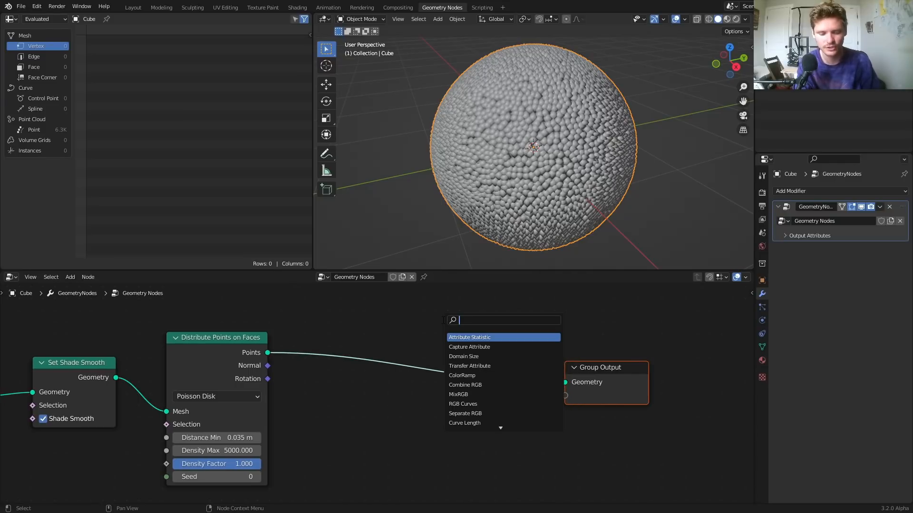
# - Add Instance on Points with a second UV Sphere wired in as the instanced geometry
pyautogui.write('instance on')
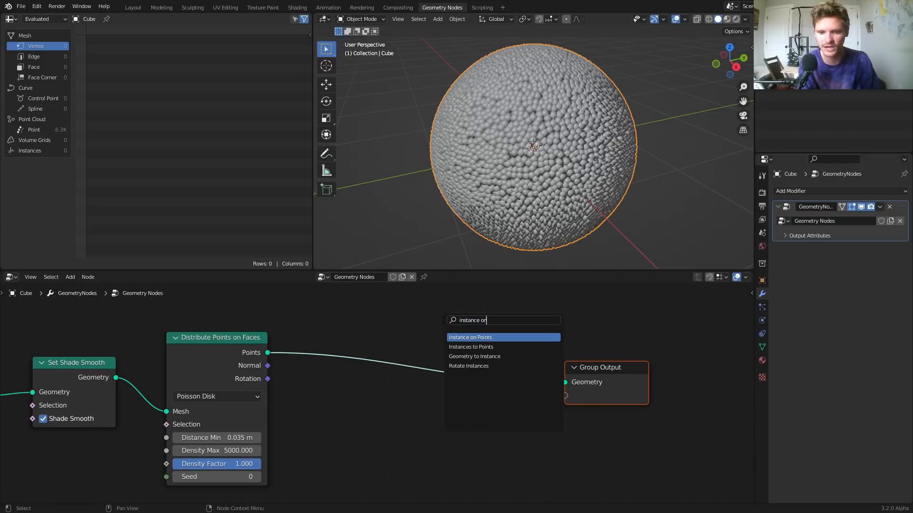
pyautogui.click(470, 337)
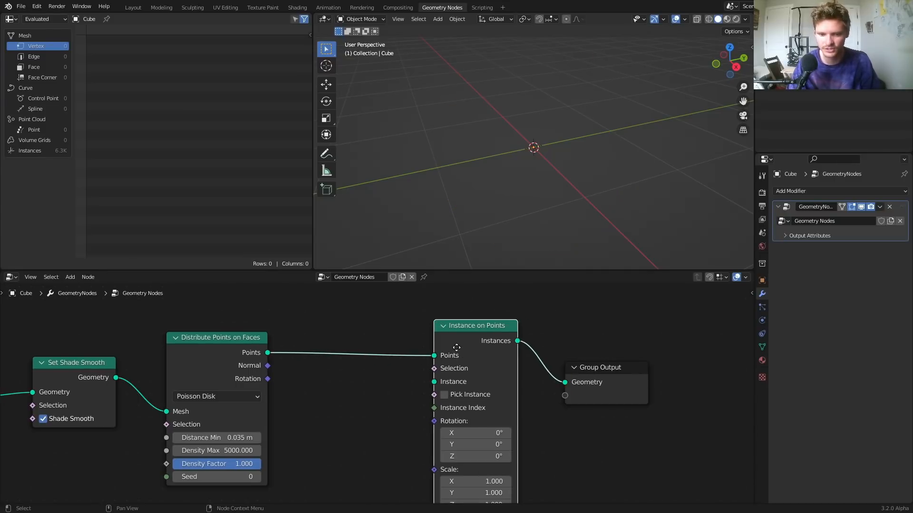
pyautogui.write('uv')
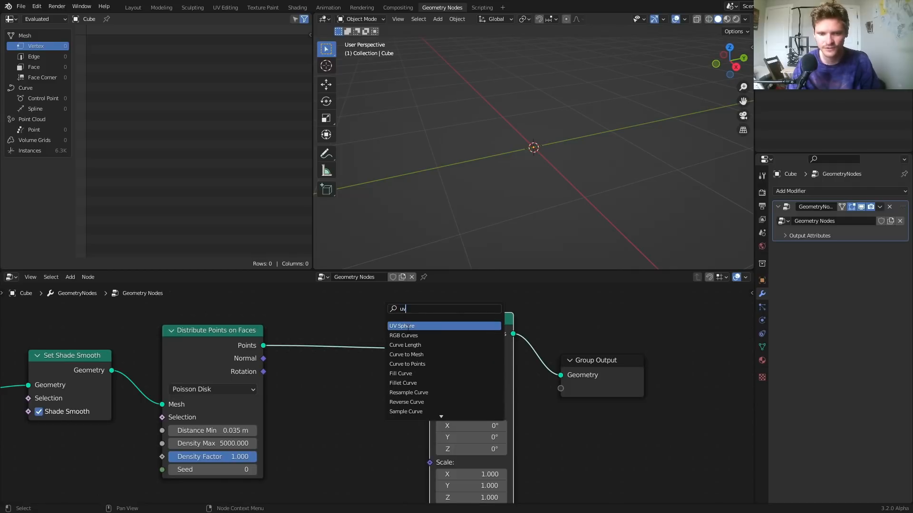
pyautogui.click(402, 326)
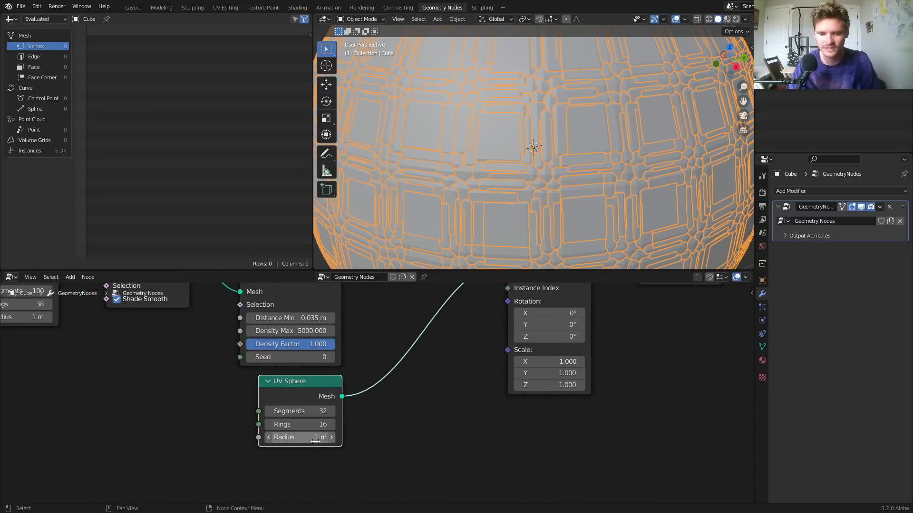
pyautogui.moveTo(314, 437); pyautogui.dragTo(300, 437)
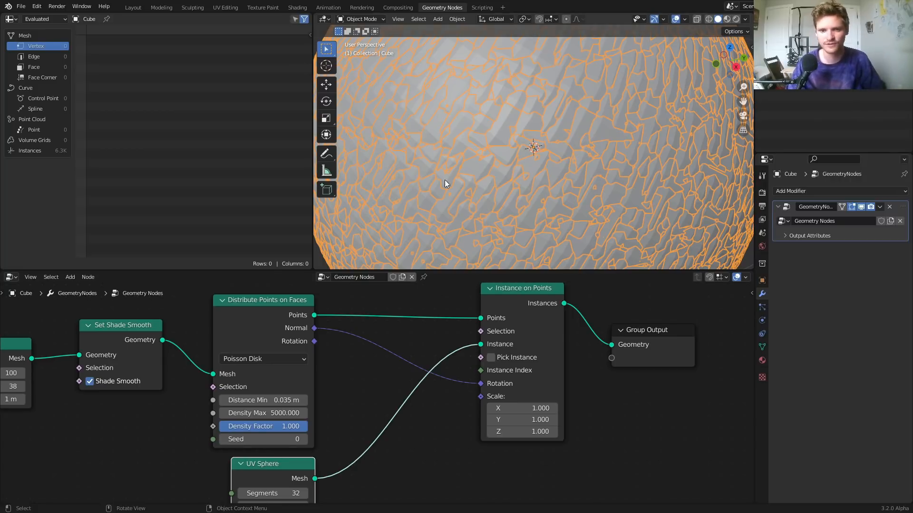
# - Shrink the instanced spheres' Scale to 0.03 so they form small beads
pyautogui.scroll(-3)
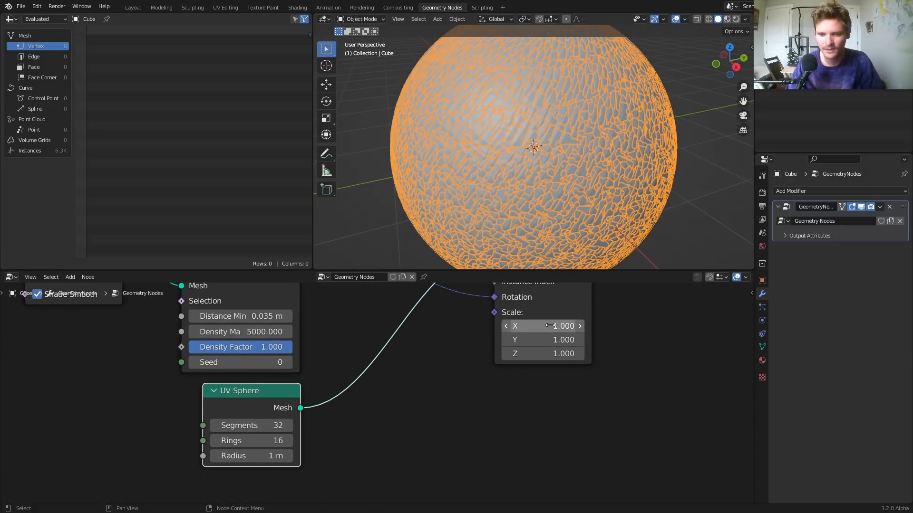
pyautogui.moveTo(559, 326); pyautogui.dragTo(542, 326)
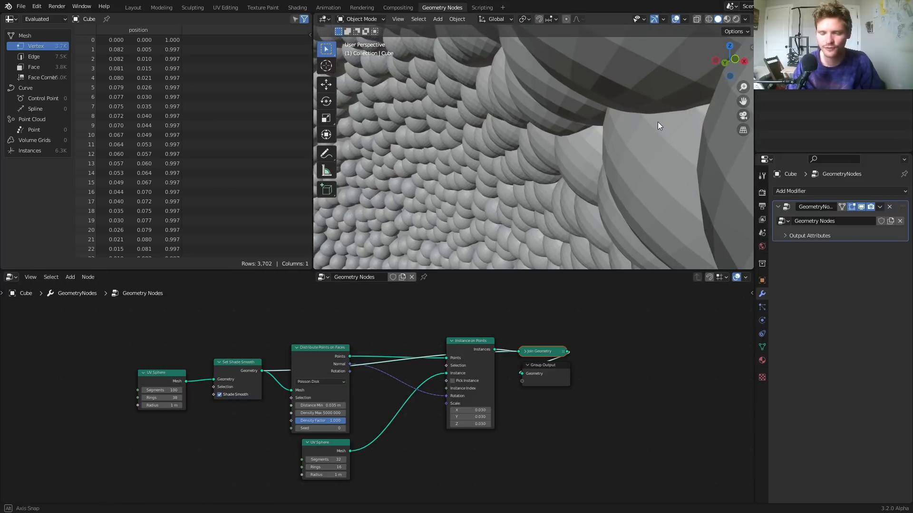
# - Insert a Join Geometry node before the output and a Transform node on the small sphere
pyautogui.moveTo(657, 126); pyautogui.dragTo(506, 291)
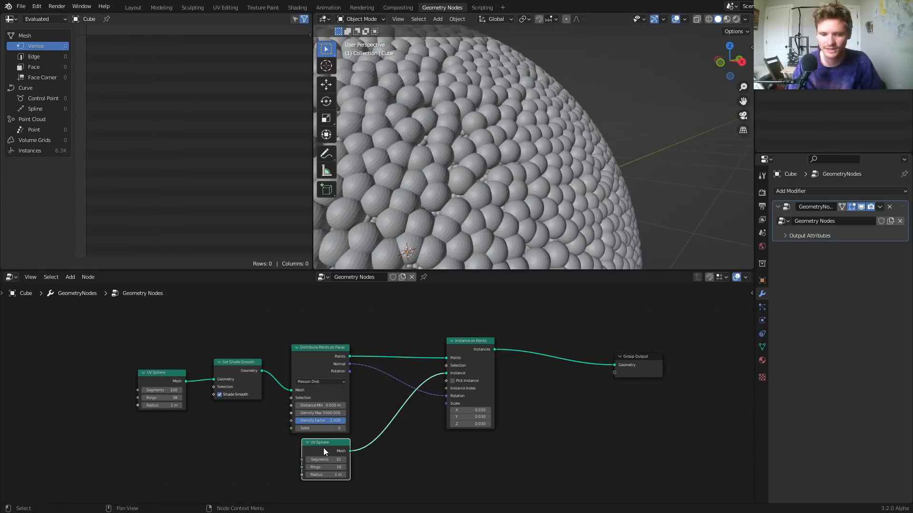
pyautogui.moveTo(324, 442); pyautogui.dragTo(303, 449)
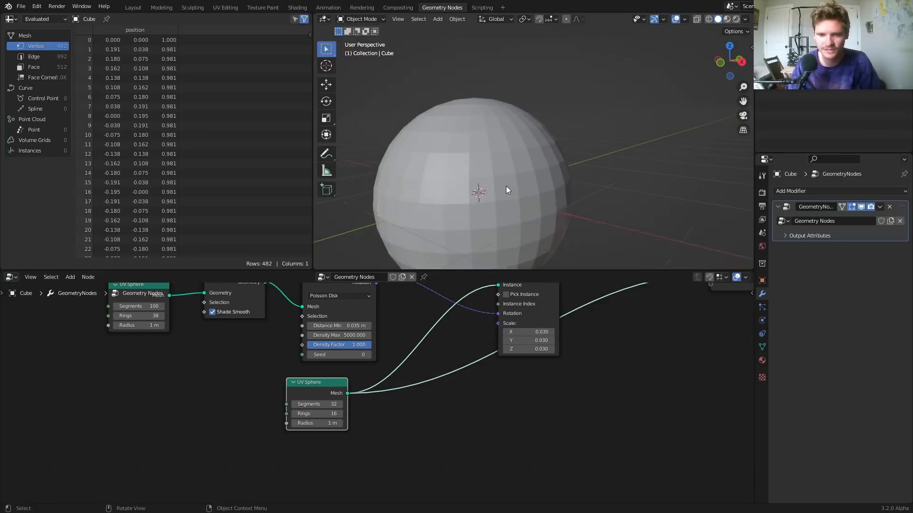
pyautogui.write('tr')
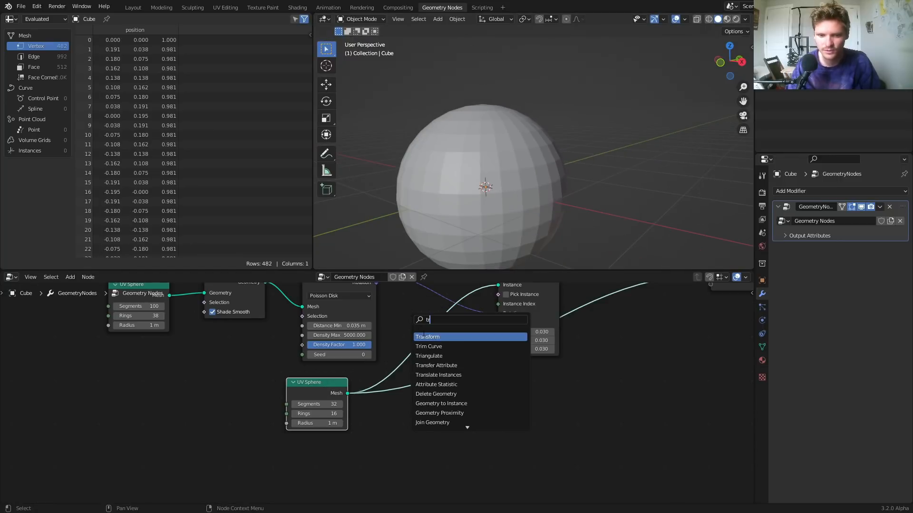
pyautogui.click(428, 336)
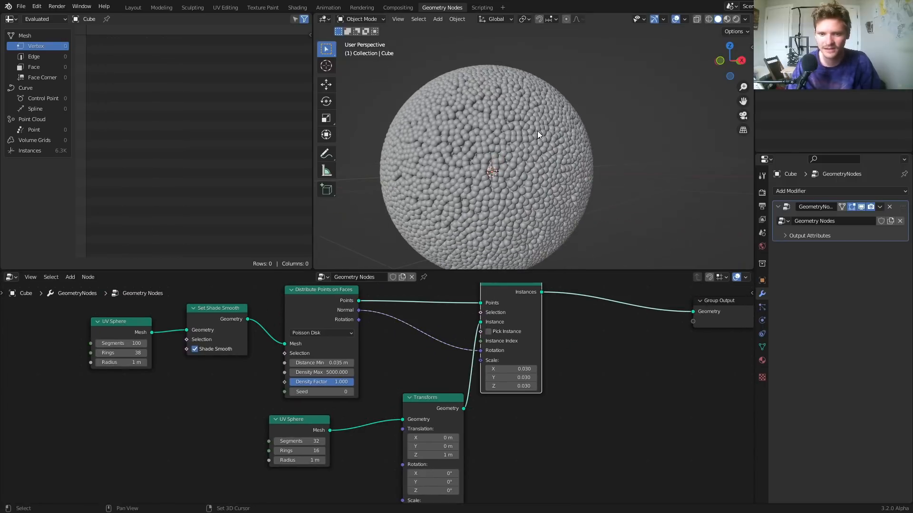
pyautogui.moveTo(539, 135); pyautogui.dragTo(521, 160)
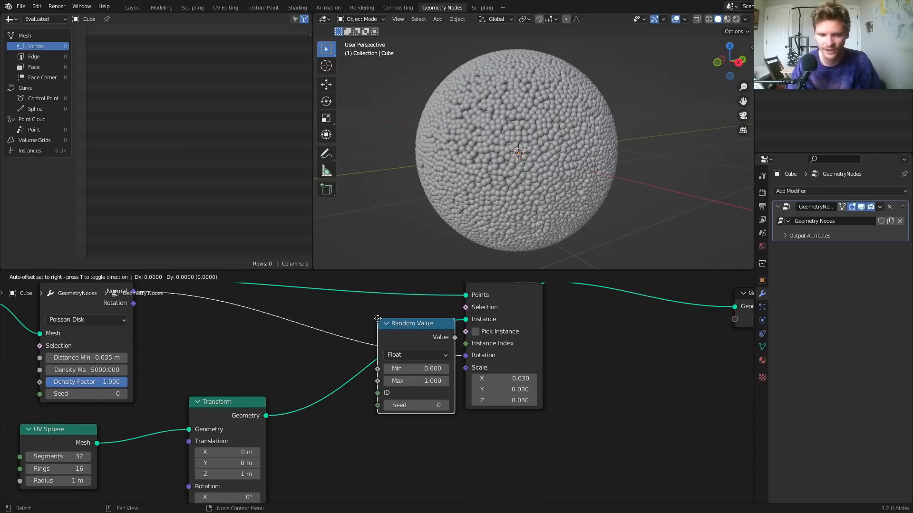
# - Connect the Float Random Value output to the instance Scale and enter 0.040
pyautogui.moveTo(413, 324); pyautogui.dragTo(395, 399)
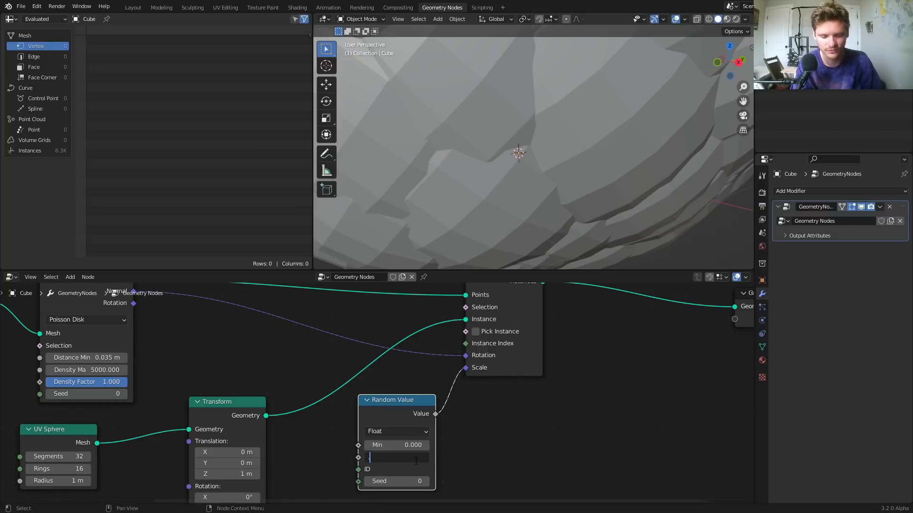
pyautogui.write('0.040')
pyautogui.write('c')
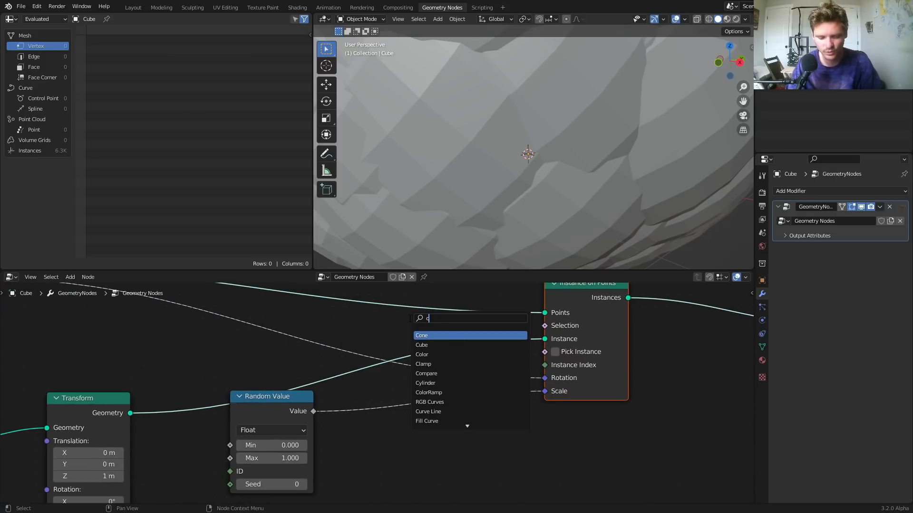
# - Insert a ColorRamp on the scale link, move the right stop to 0.952 and darken it
pyautogui.click(429, 393)
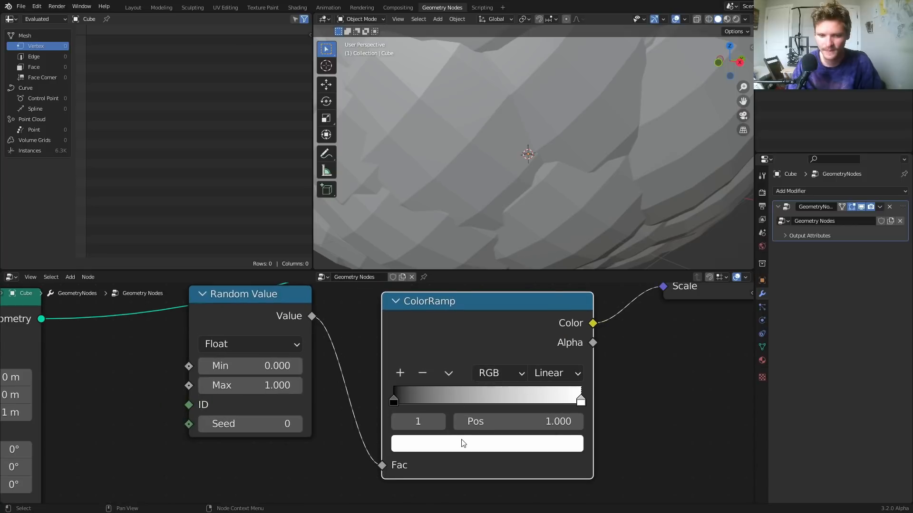
pyautogui.click(486, 444)
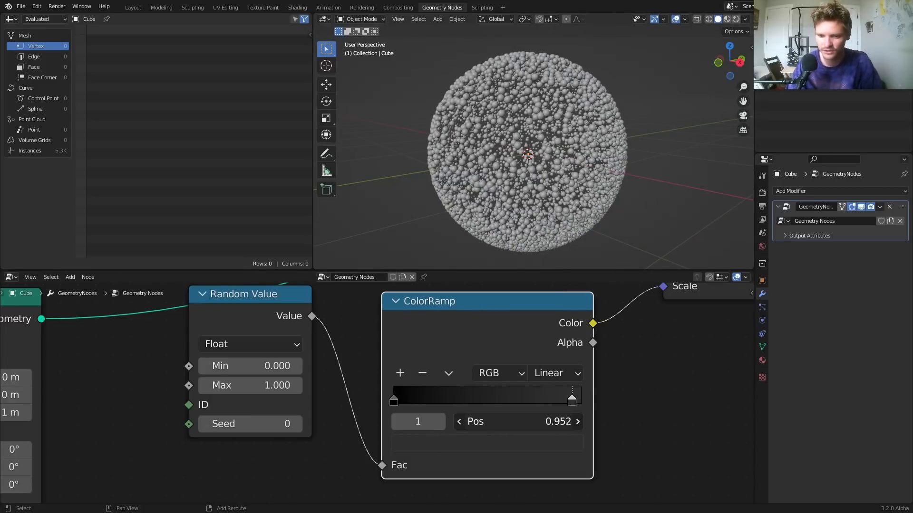
pyautogui.moveTo(572, 399); pyautogui.dragTo(565, 400)
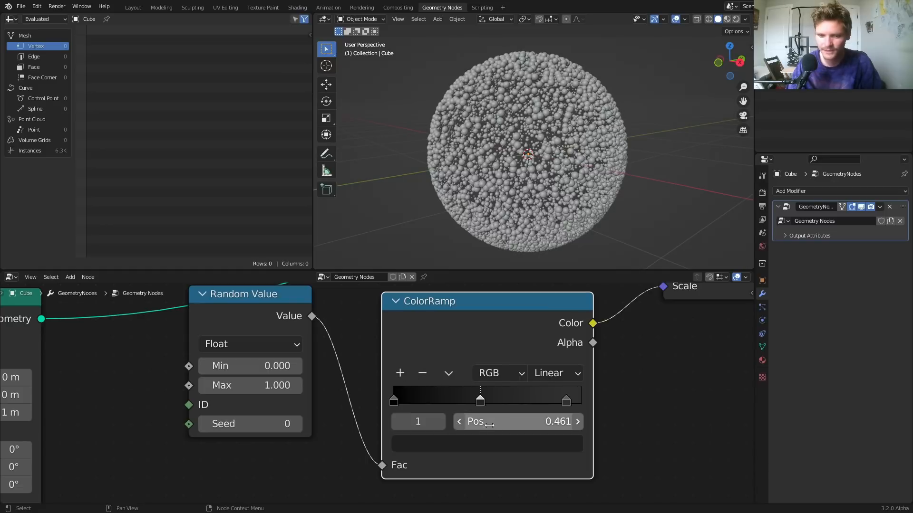
pyautogui.click(566, 400)
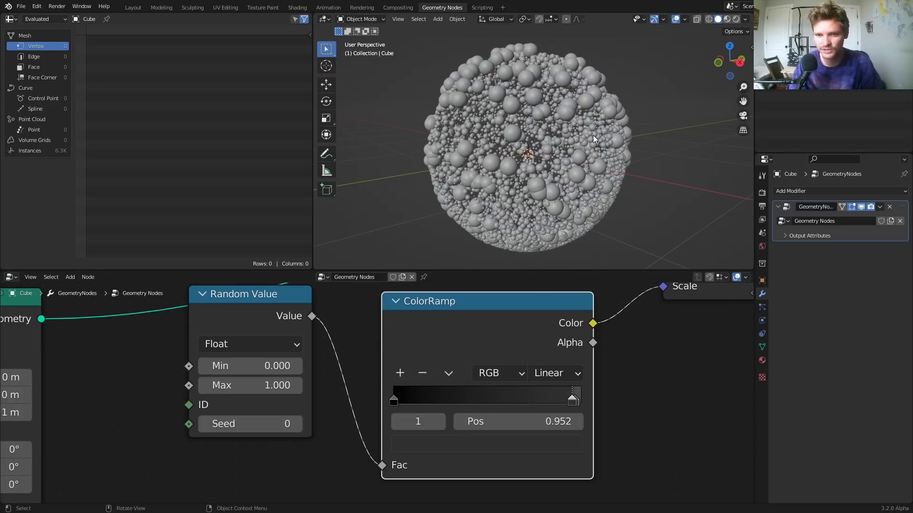
pyautogui.click(573, 397)
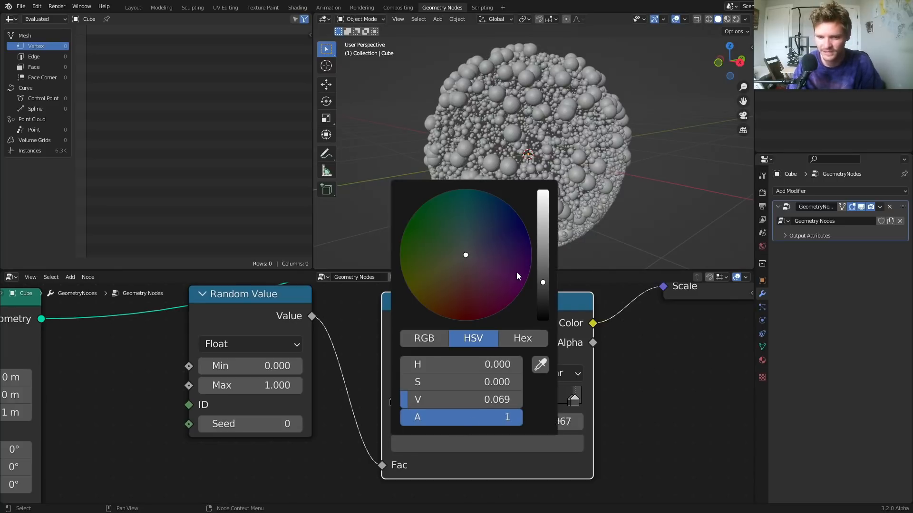
pyautogui.moveTo(543, 283); pyautogui.dragTo(543, 293)
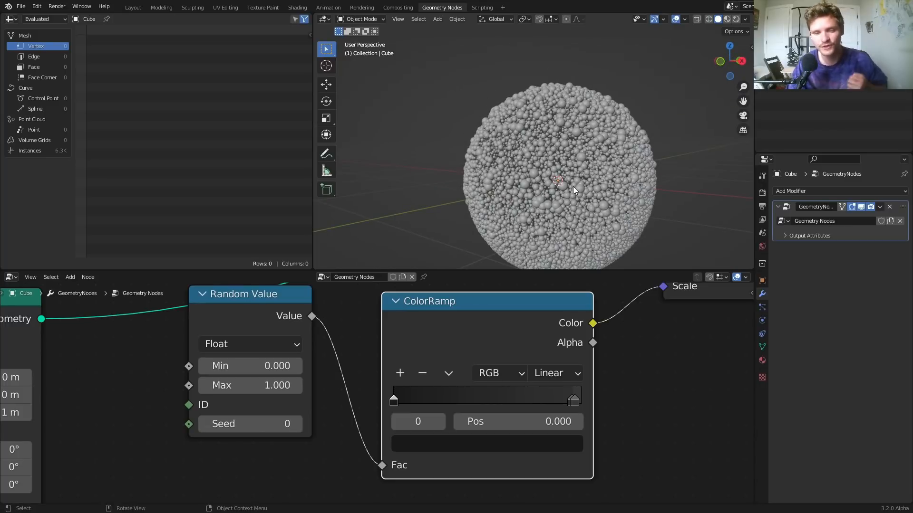
pyautogui.moveTo(640, 355)
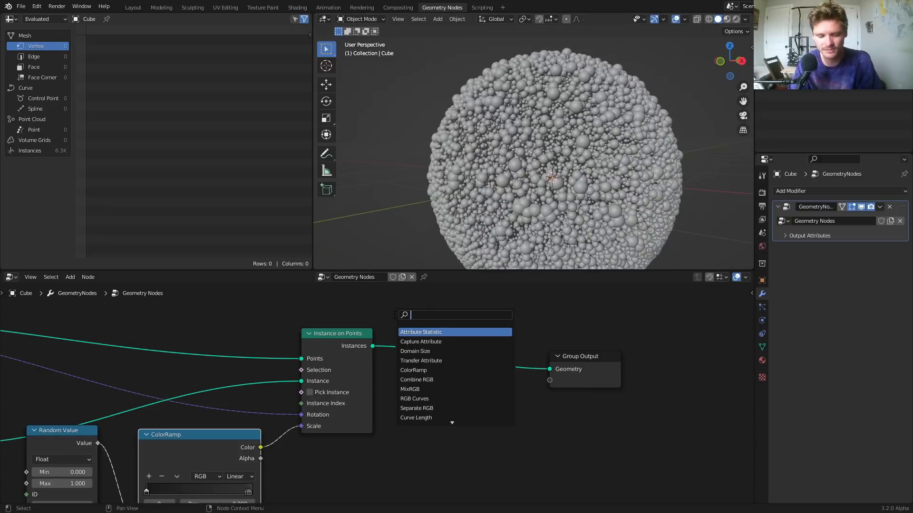
# - Add Rotate Instances before the output, try Z and Y rotations, then reset to zero
pyautogui.write('rotat')
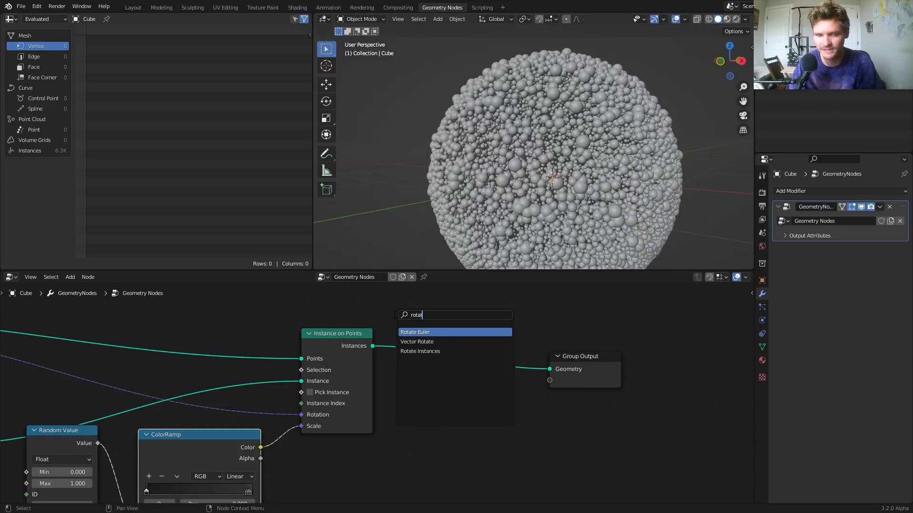
pyautogui.click(420, 351)
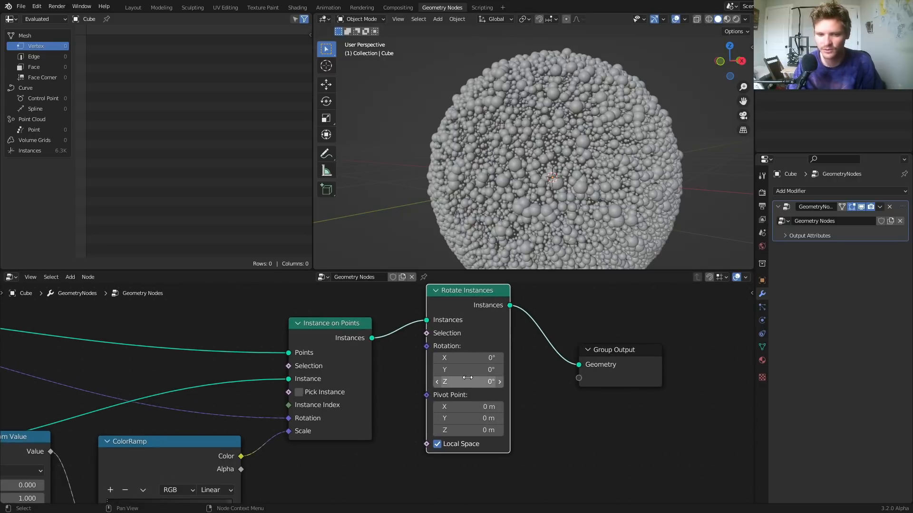
pyautogui.moveTo(467, 381); pyautogui.dragTo(472, 381)
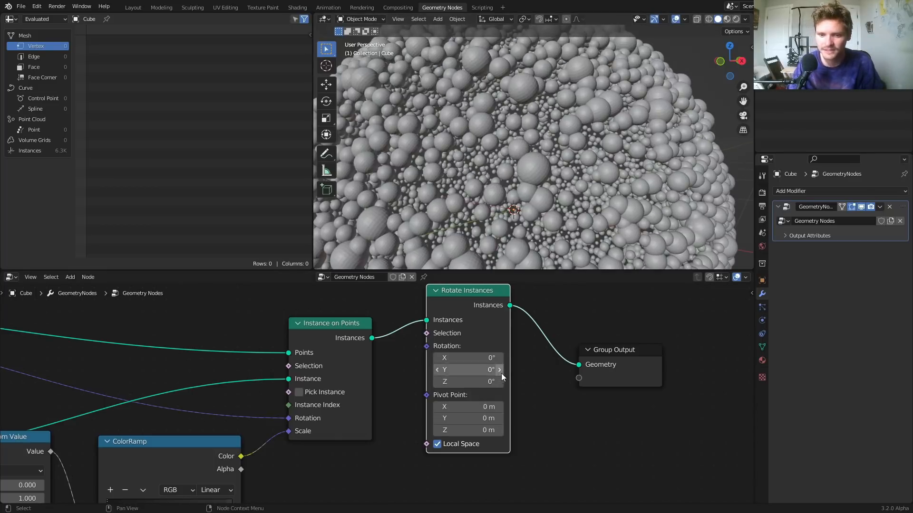
pyautogui.moveTo(466, 357); pyautogui.dragTo(489, 357)
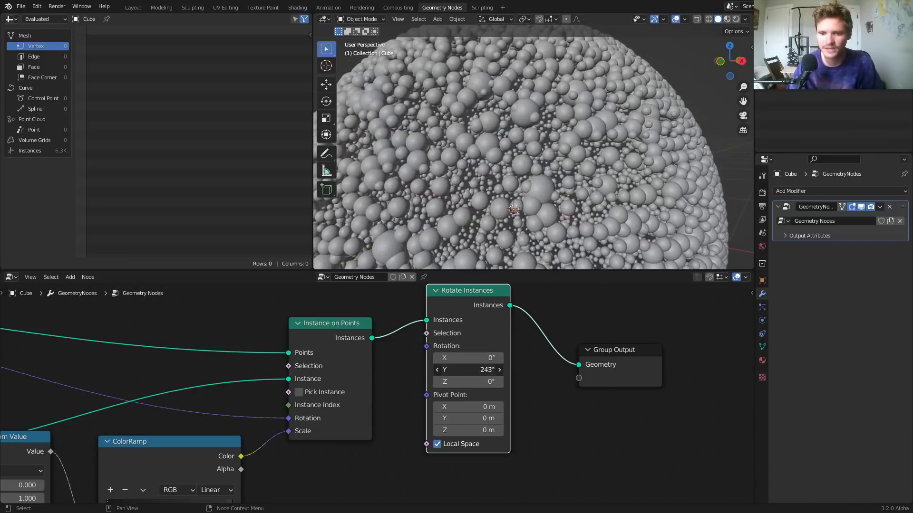
pyautogui.click(466, 370)
pyautogui.write('0')
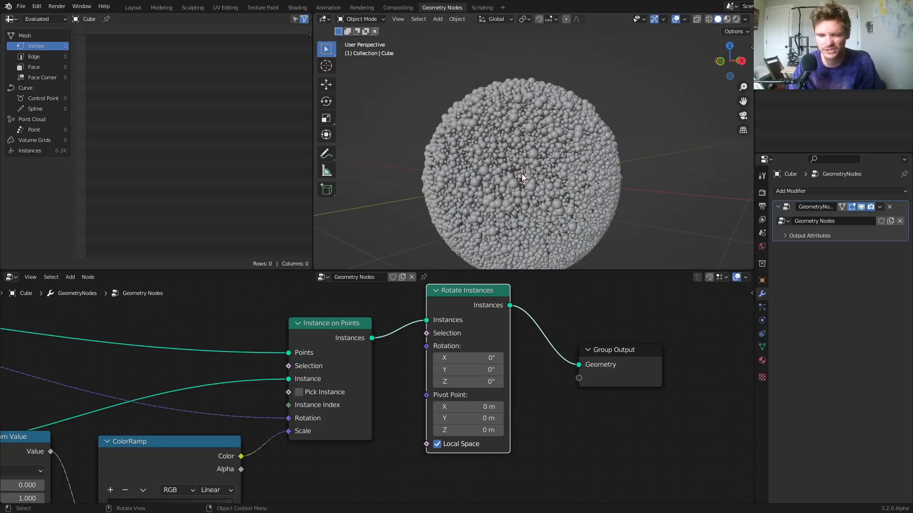
pyautogui.moveTo(466, 357)
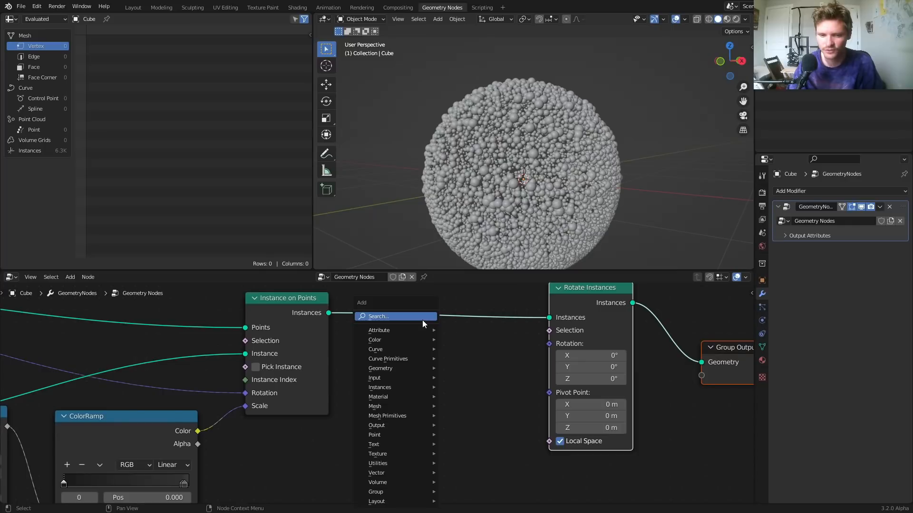
# - Add a Noise Texture node and drive the instance rotation with its colour
pyautogui.click(378, 329)
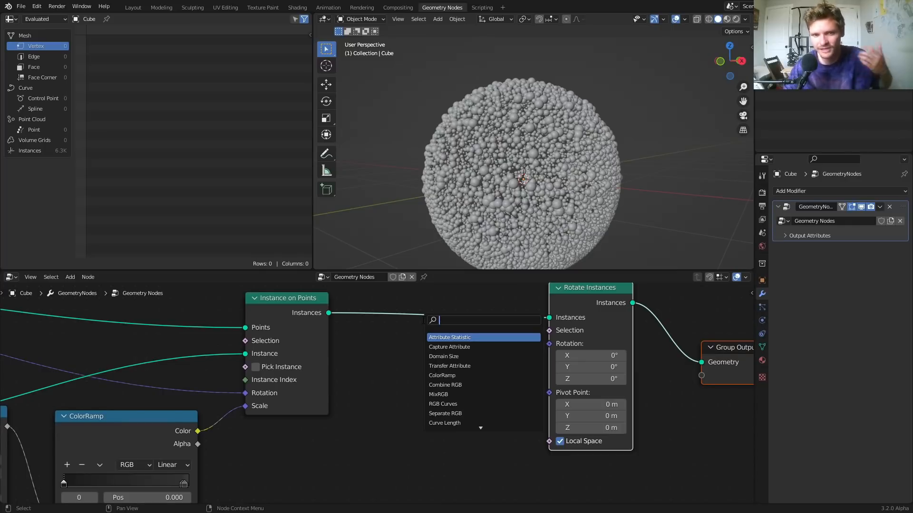
pyautogui.write('noise')
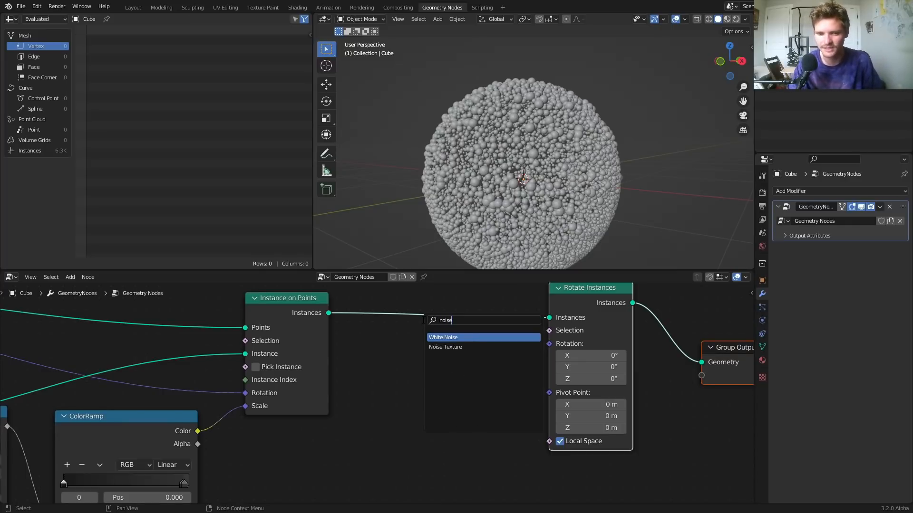
pyautogui.click(445, 347)
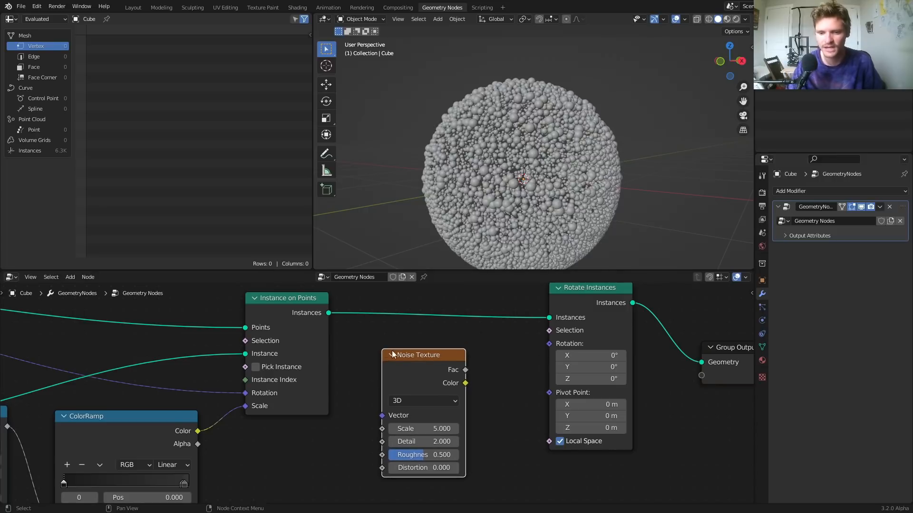
pyautogui.moveTo(466, 383); pyautogui.dragTo(554, 351)
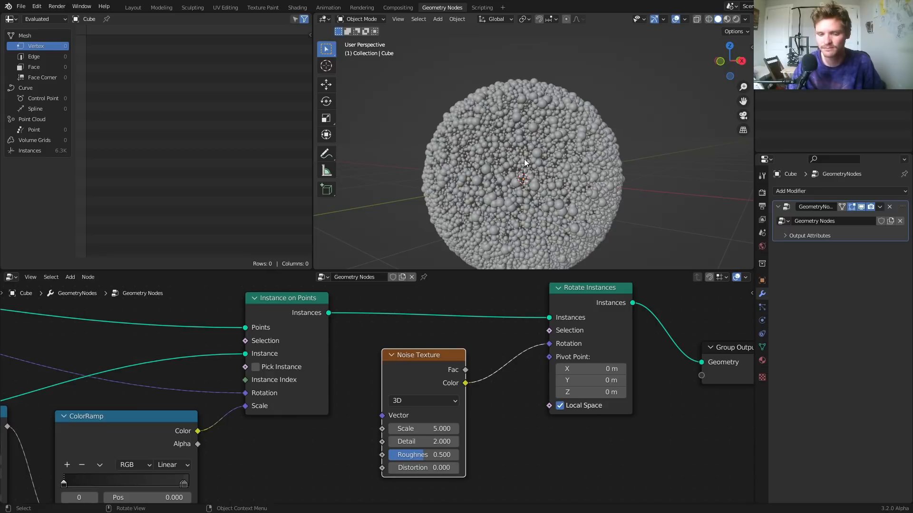
pyautogui.moveTo(498, 385)
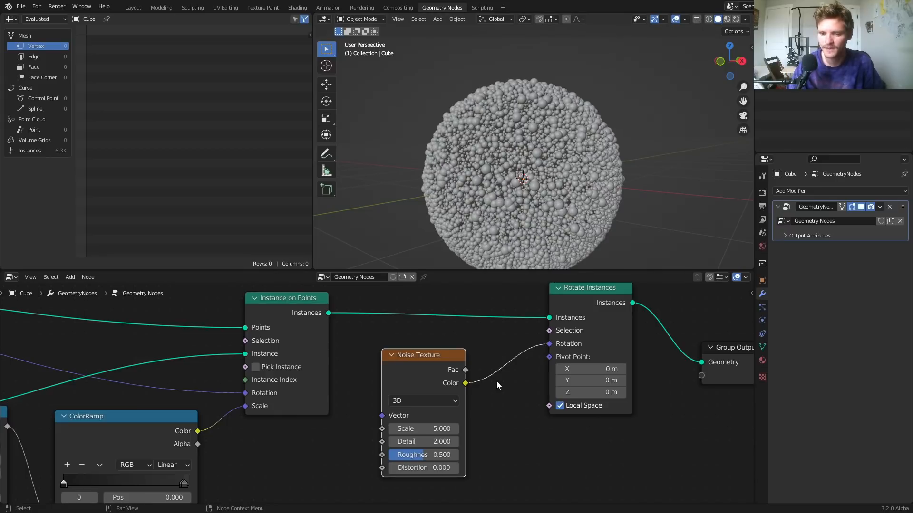
# - Switch the Noise Texture to 4D and set its W value to 0.000
pyautogui.click(422, 401)
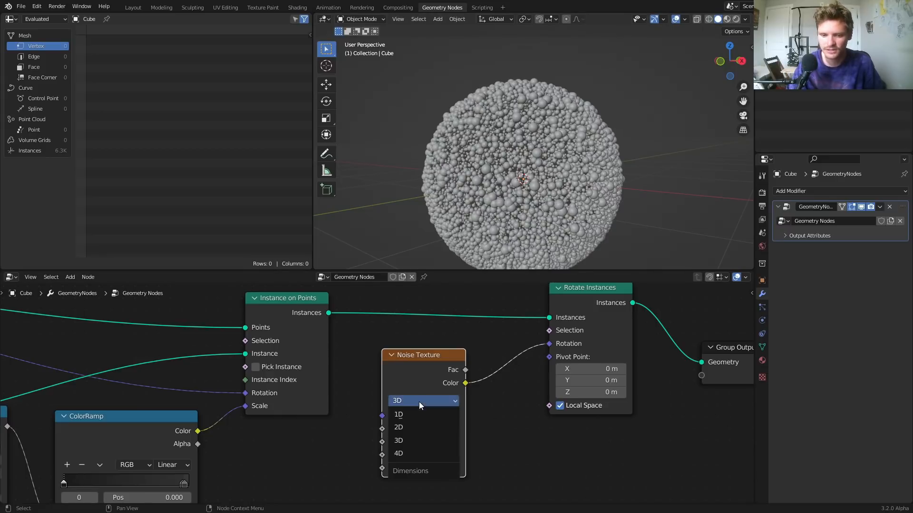
pyautogui.click(398, 453)
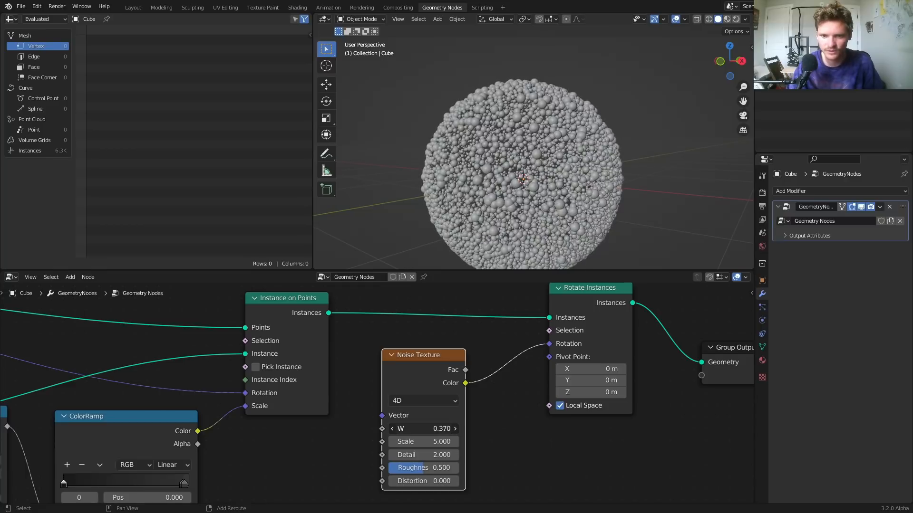
pyautogui.moveTo(423, 428); pyautogui.dragTo(442, 428)
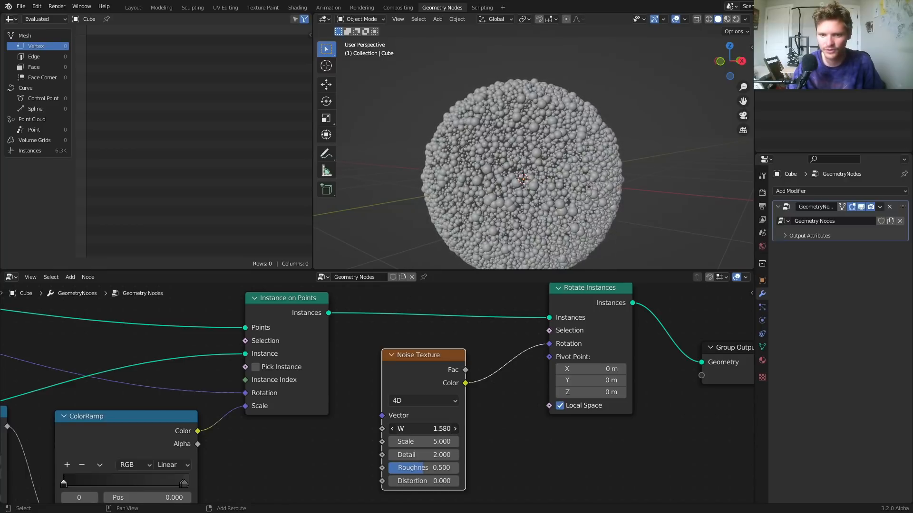
pyautogui.click(422, 441)
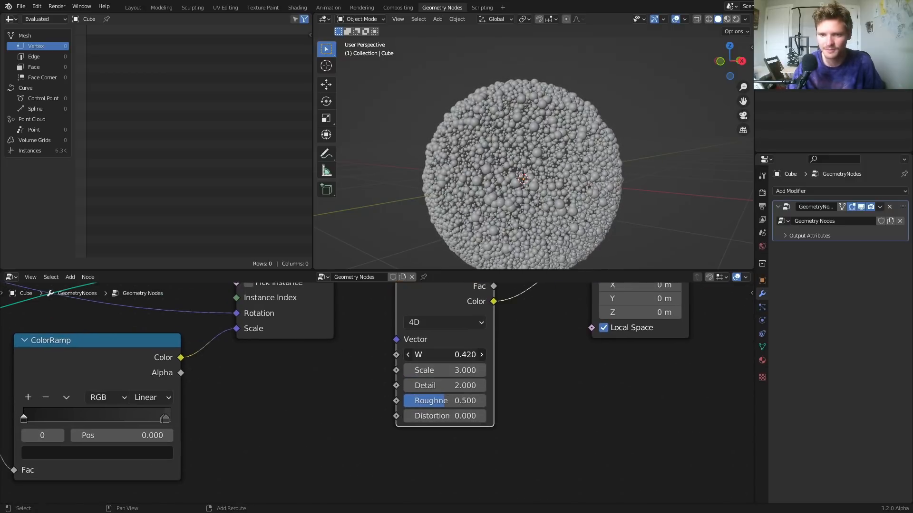
pyautogui.click(444, 355)
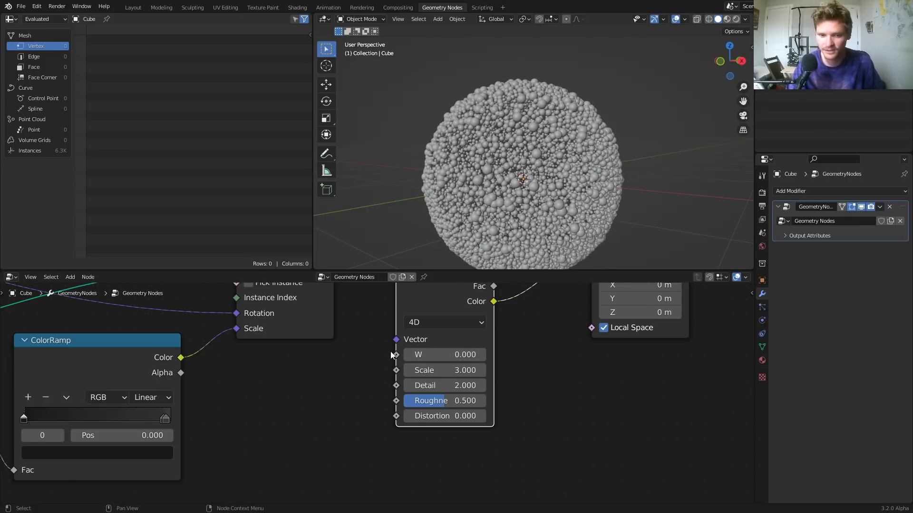
# - Add a Scene Time node whose Seconds output drives the noise W input
pyautogui.write('se')
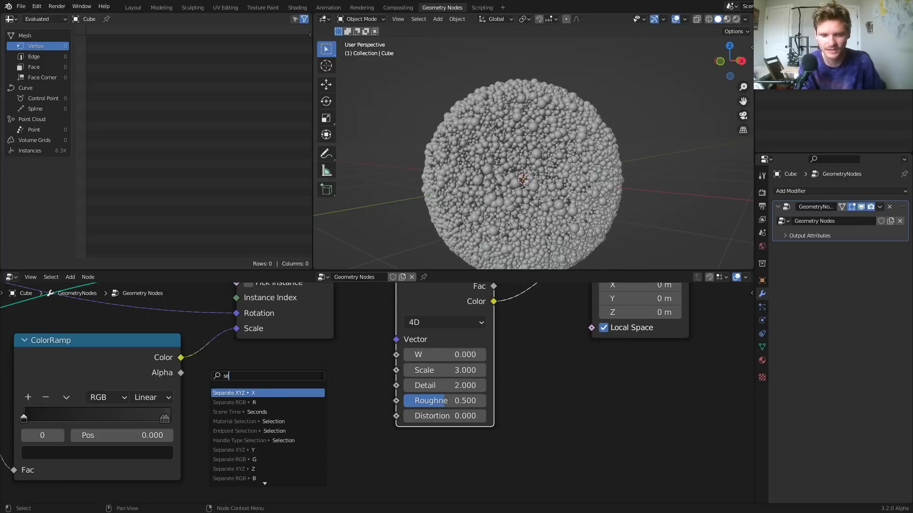
pyautogui.click(257, 411)
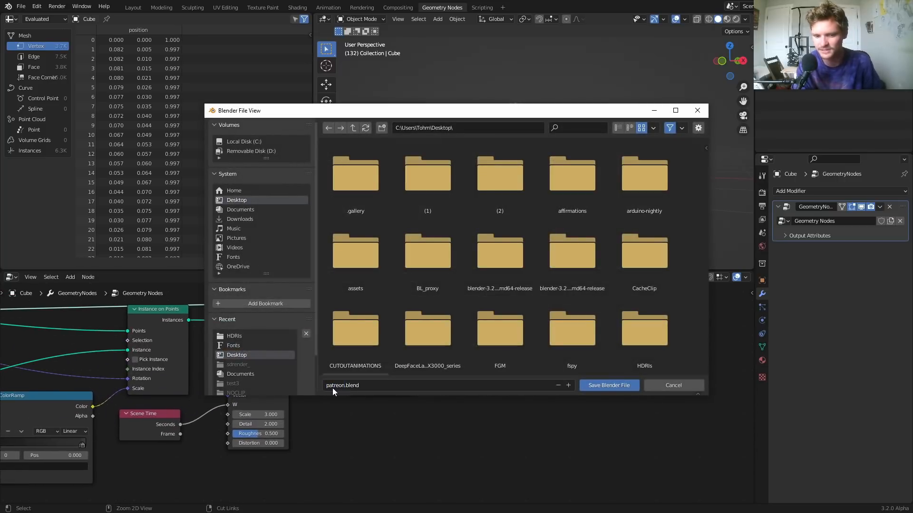
# - Save the project as patreon.blend
pyautogui.click(608, 385)
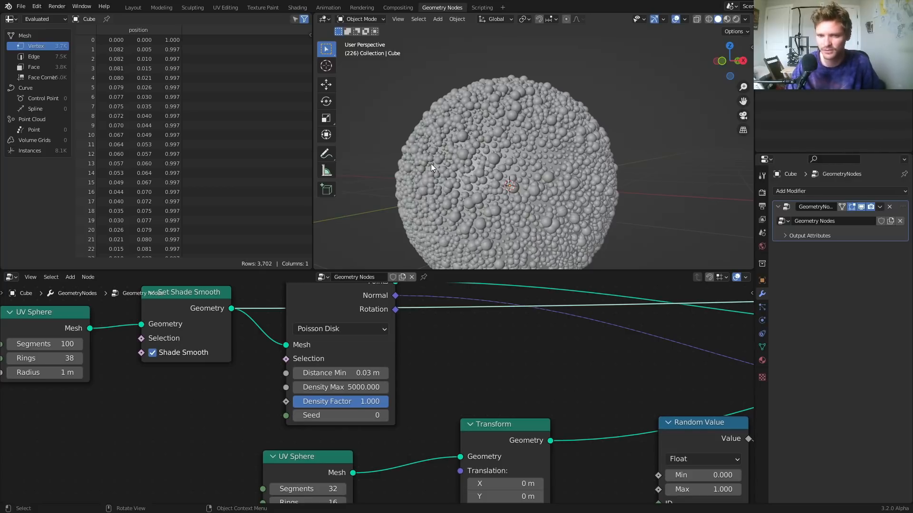
pyautogui.moveTo(484, 177)
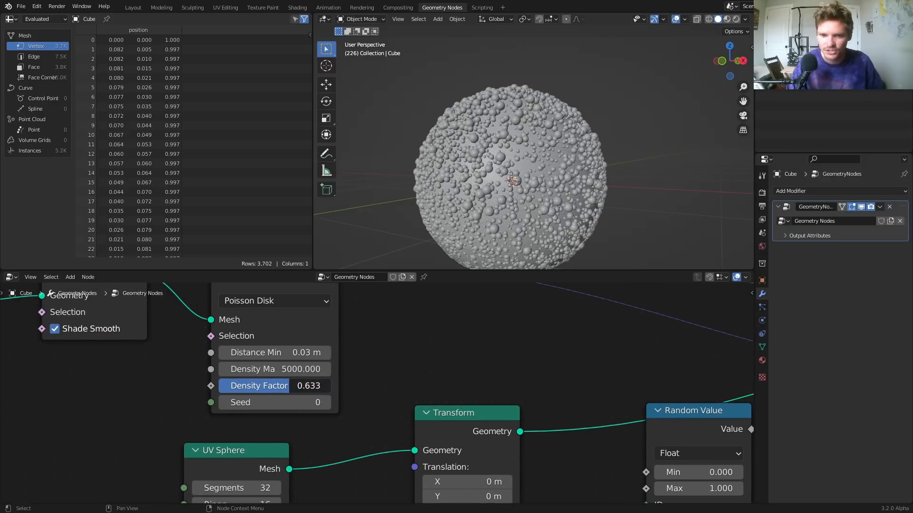
# - Return the Density Factor to 1.000 and start searching for a node to feed it
pyautogui.moveTo(268, 385); pyautogui.dragTo(314, 385)
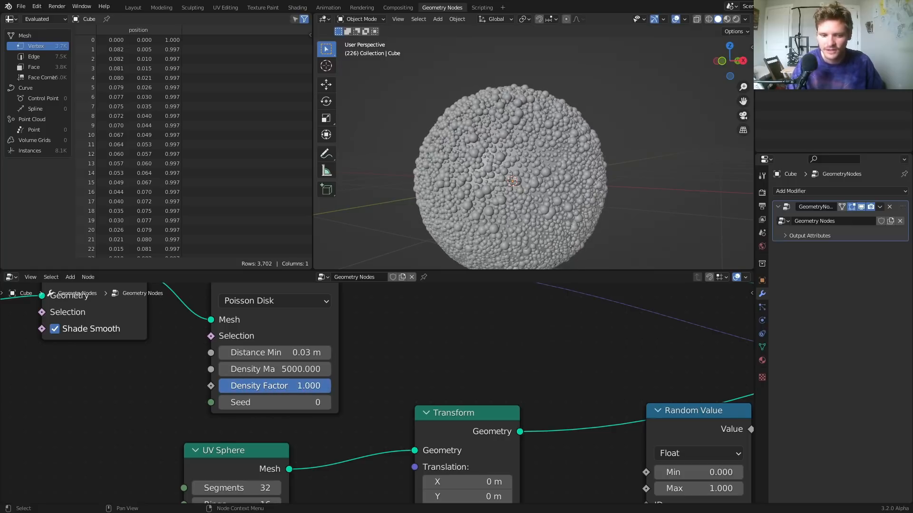
pyautogui.moveTo(211, 386); pyautogui.dragTo(124, 385)
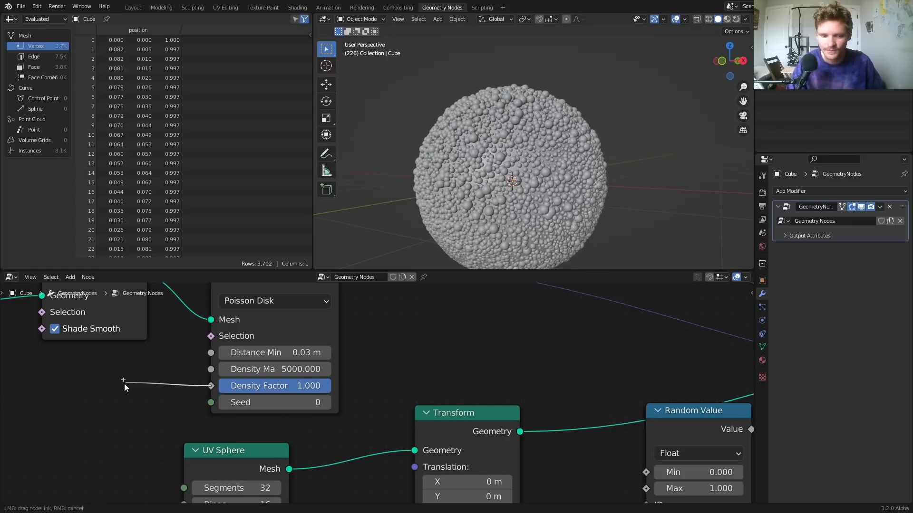
pyautogui.write('noise')
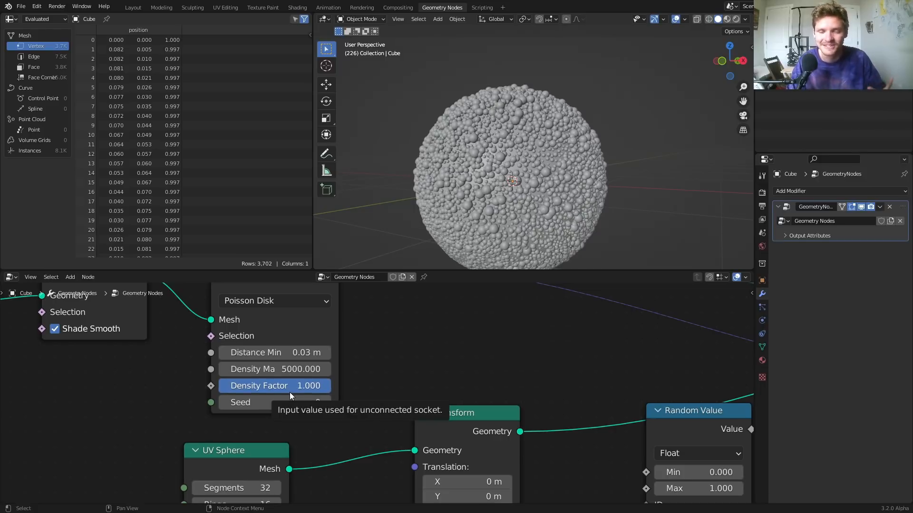
pyautogui.moveTo(399, 426)
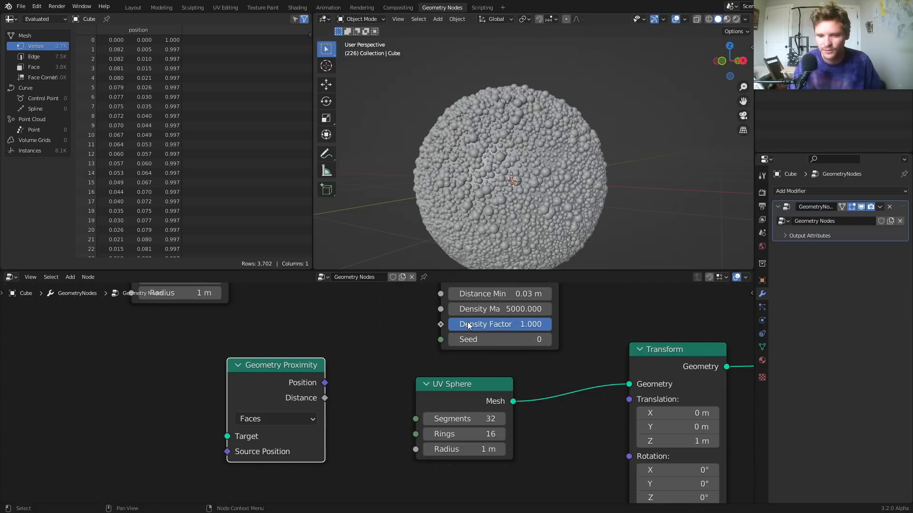
# - Plug a Mesh Circle into Geometry Proximity Target, routing distance through a ColorRamp to Density Factor
pyautogui.click(70, 277)
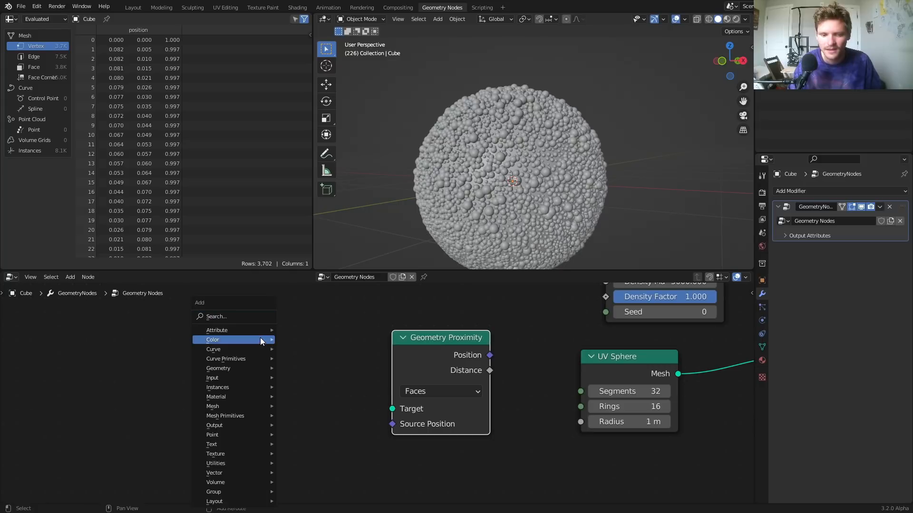
pyautogui.write('mesh')
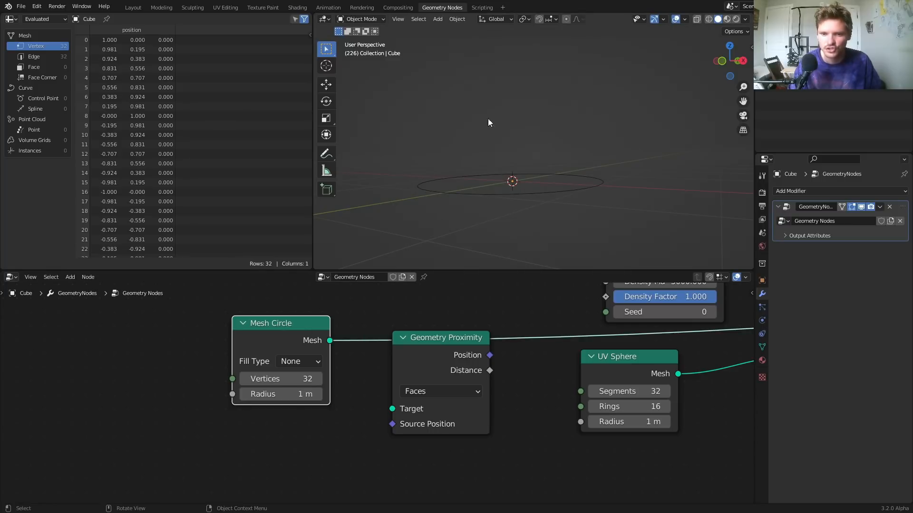
pyautogui.moveTo(330, 340); pyautogui.dragTo(392, 408)
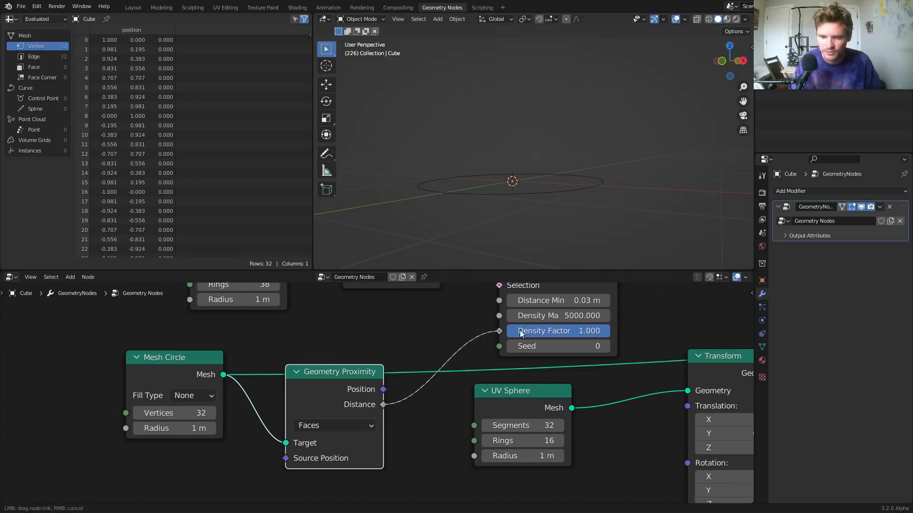
pyautogui.scroll(-3)
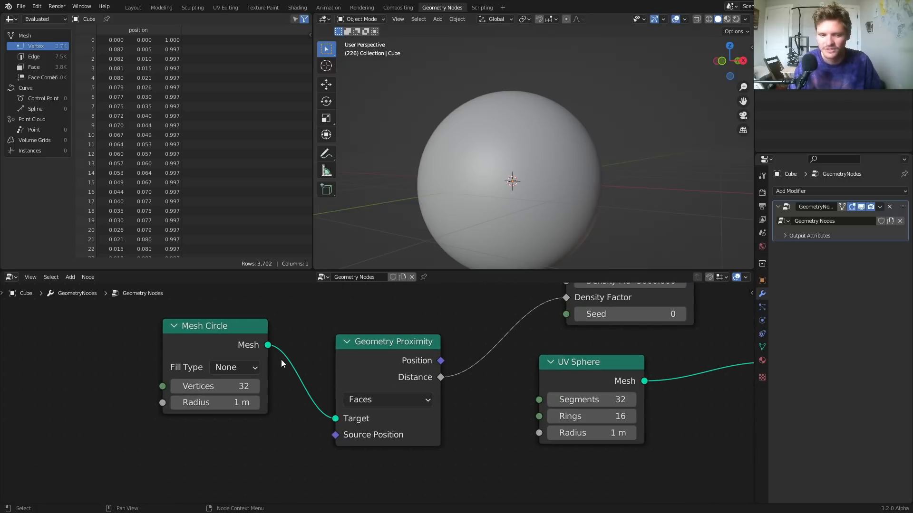
pyautogui.moveTo(387, 400)
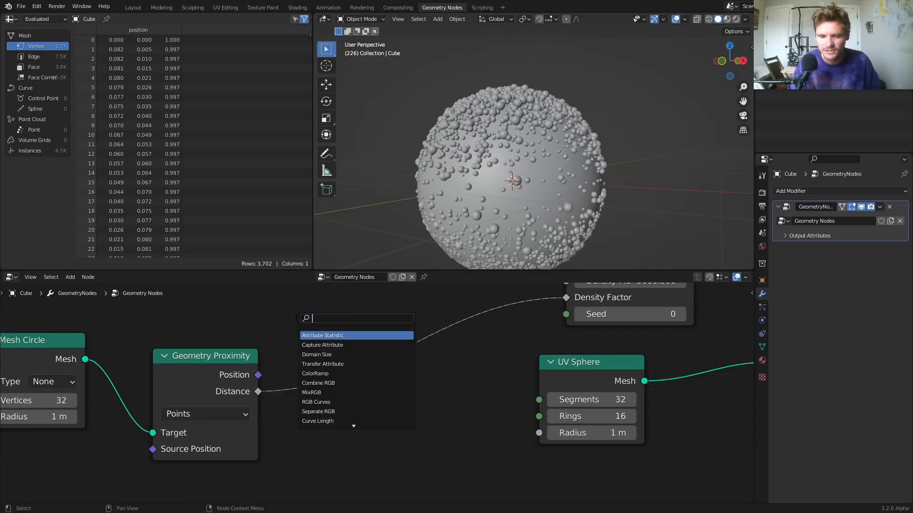
pyautogui.click(314, 373)
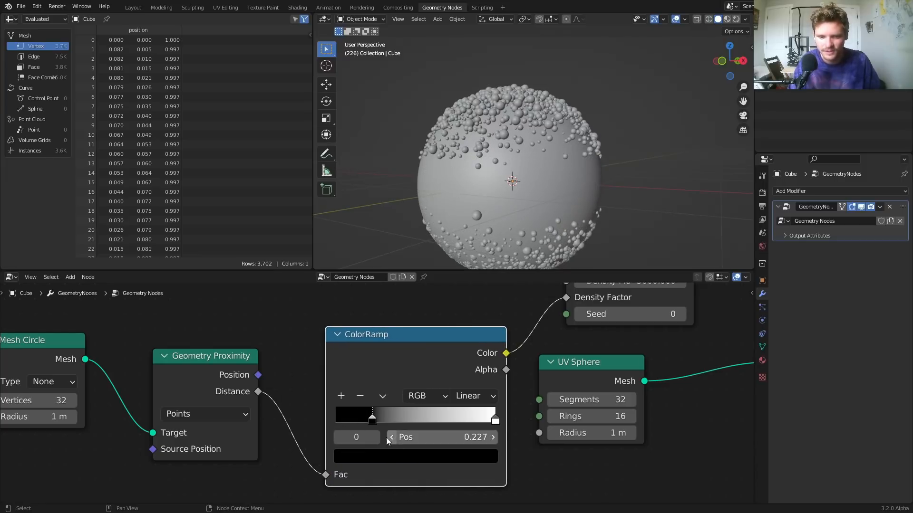
# - Move the ColorRamp's white stop to 0.422, clearing a bead-free equator band
pyautogui.moveTo(371, 417); pyautogui.dragTo(460, 417)
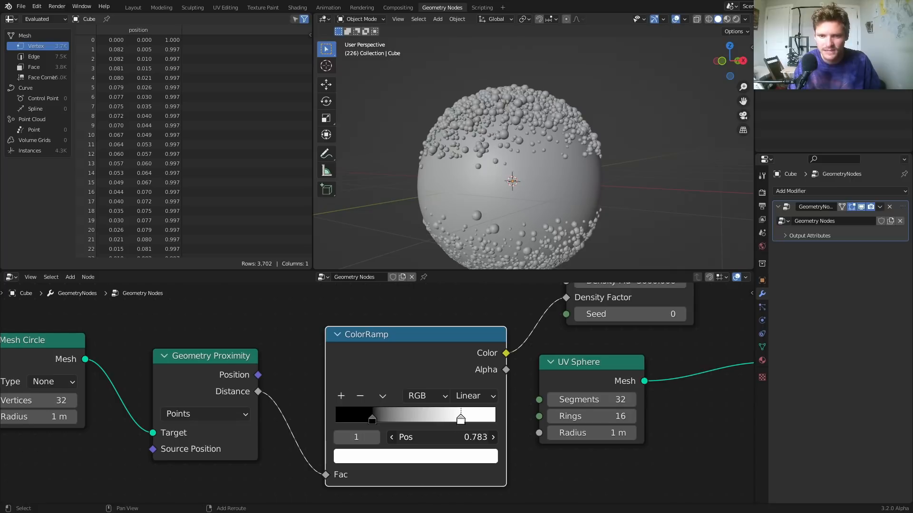
pyautogui.moveTo(459, 417); pyautogui.dragTo(402, 417)
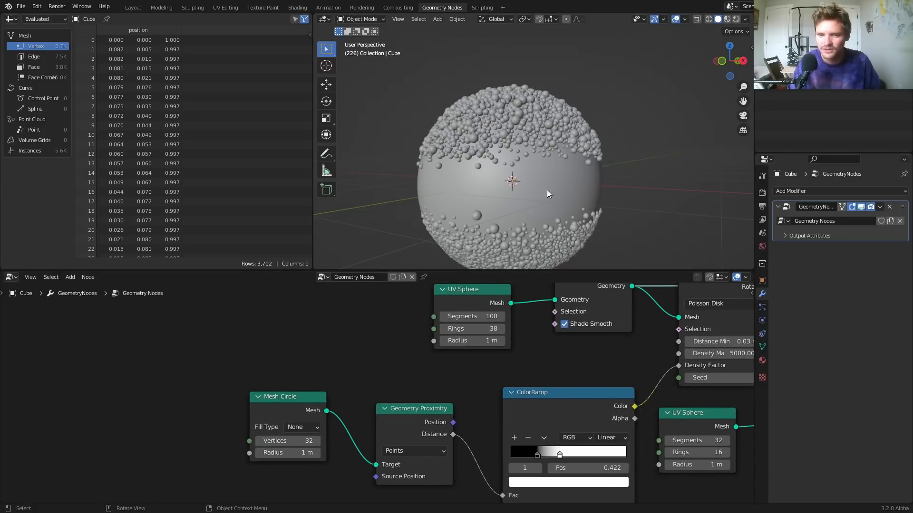
pyautogui.moveTo(504, 179)
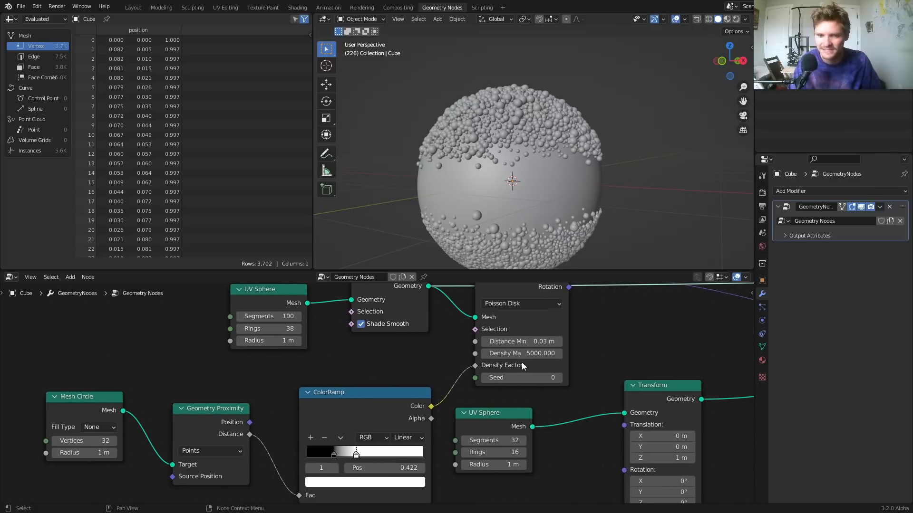
pyautogui.moveTo(563, 166)
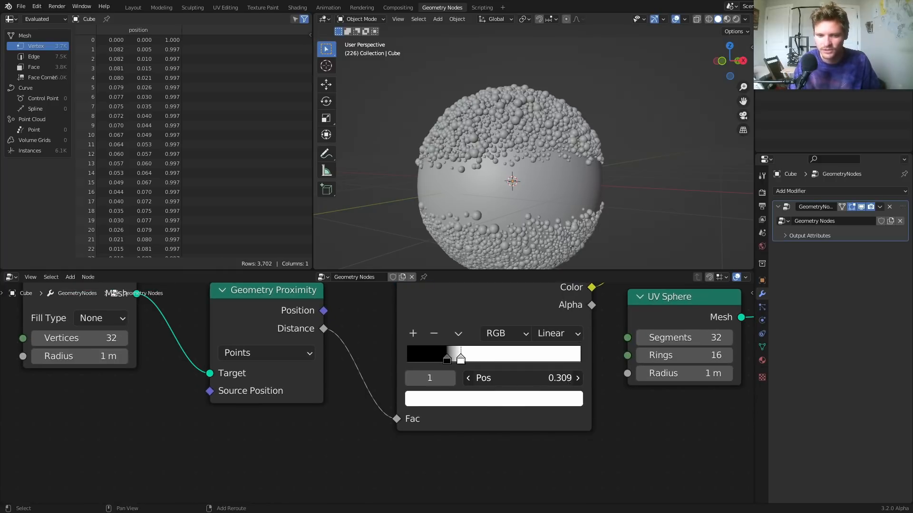
pyautogui.moveTo(461, 353); pyautogui.dragTo(440, 353)
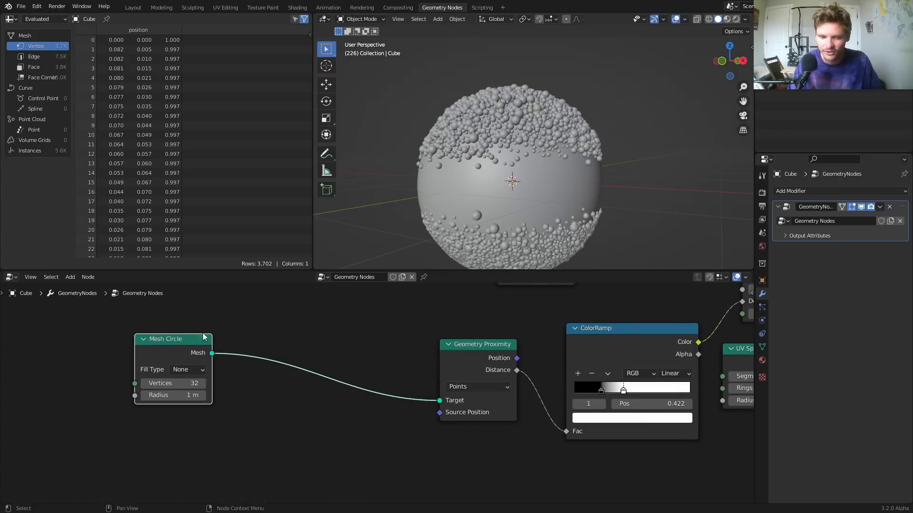
# - Rotate the Mesh Circle with a Transform node, X rotation driven by Scene Time via Combine XYZ
pyautogui.write('tr')
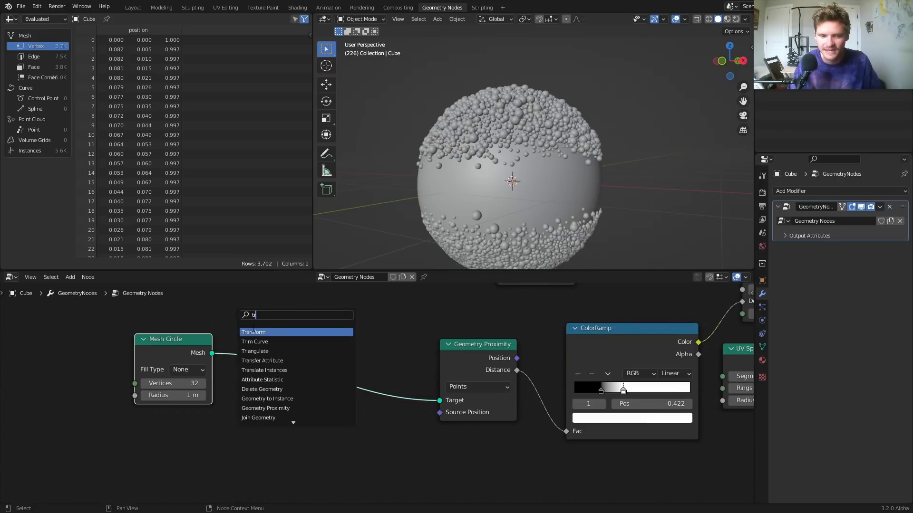
pyautogui.click(252, 332)
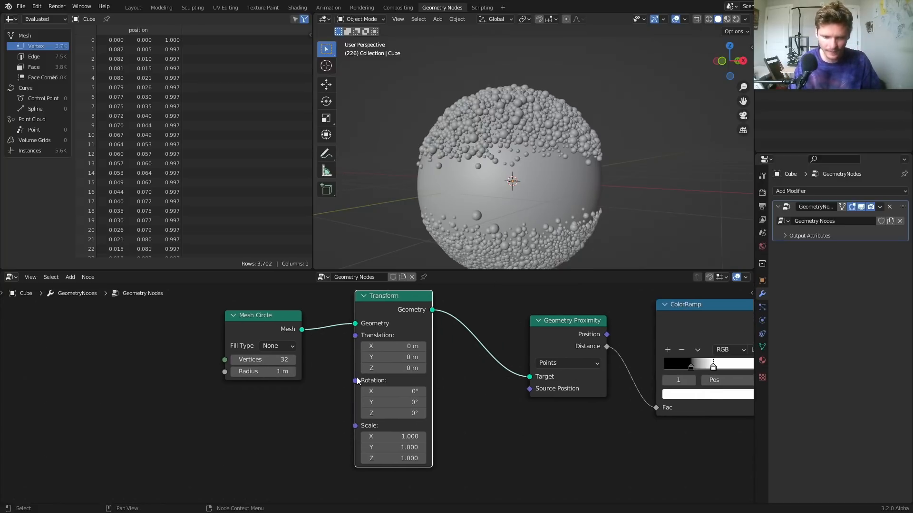
pyautogui.write('com')
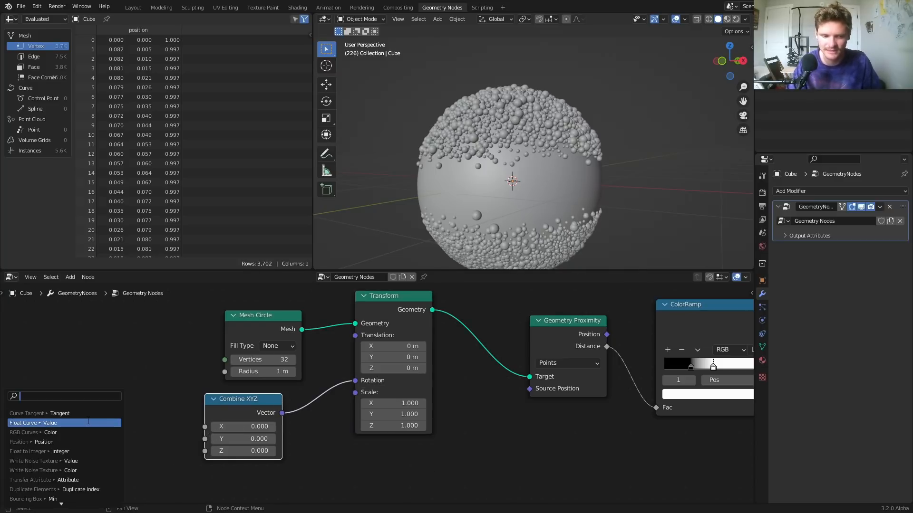
pyautogui.click(33, 422)
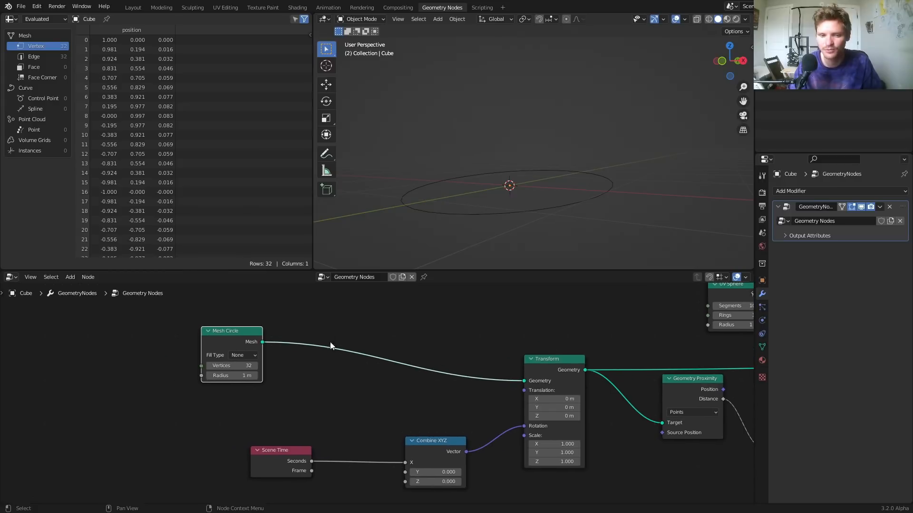
# - Insert a Set Position node after the circle and offset it with a Noise Texture
pyautogui.write('set')
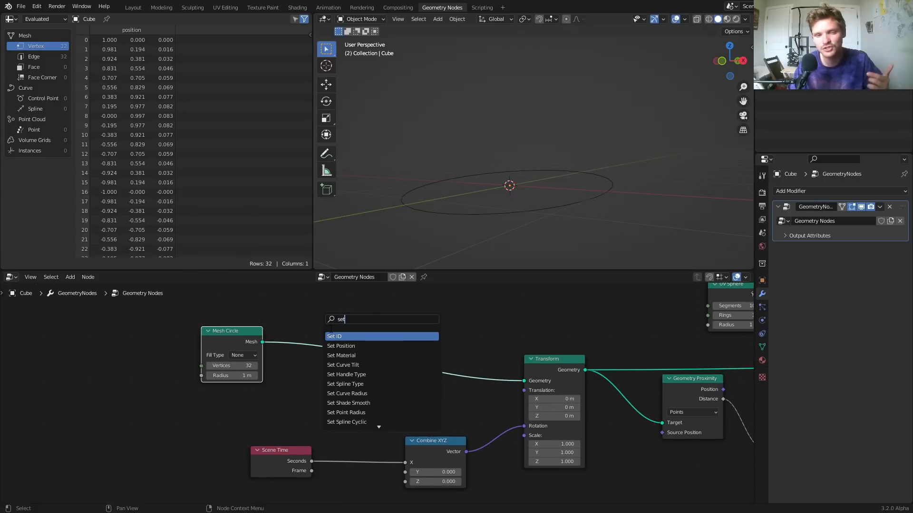
pyautogui.click(341, 346)
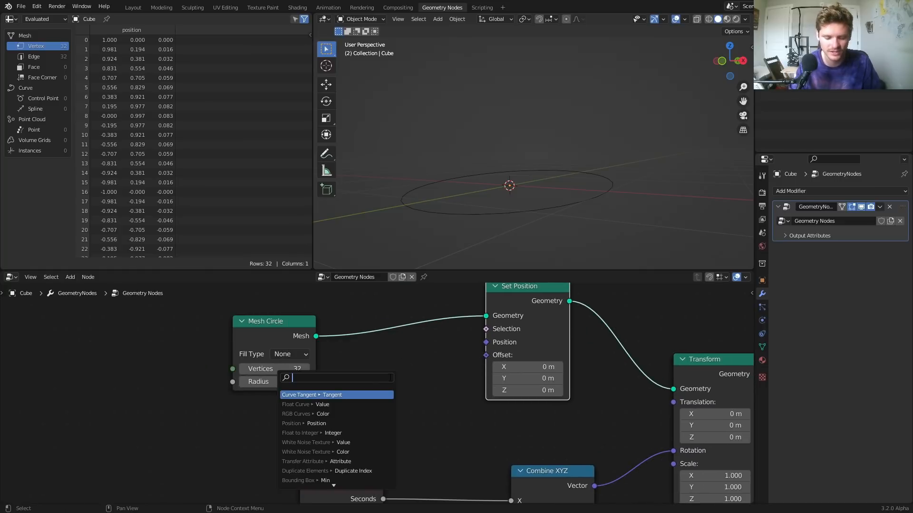
pyautogui.write('noise')
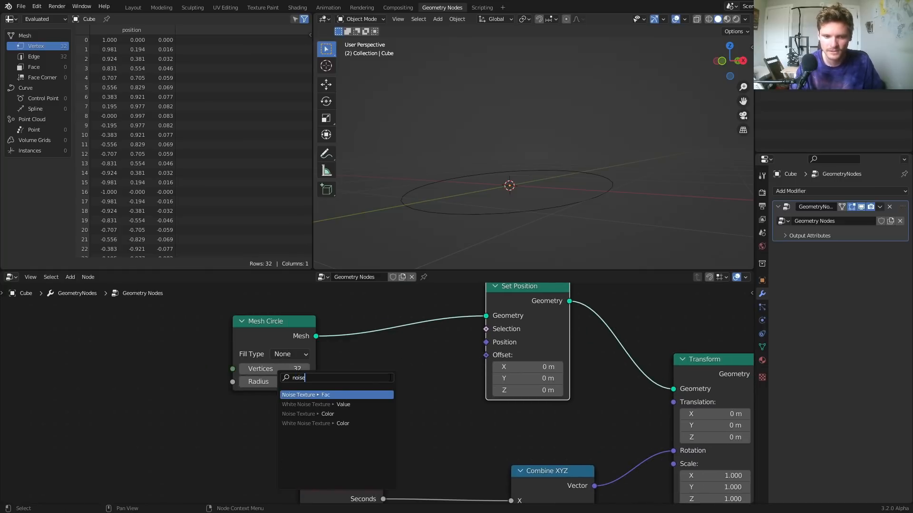
pyautogui.click(308, 394)
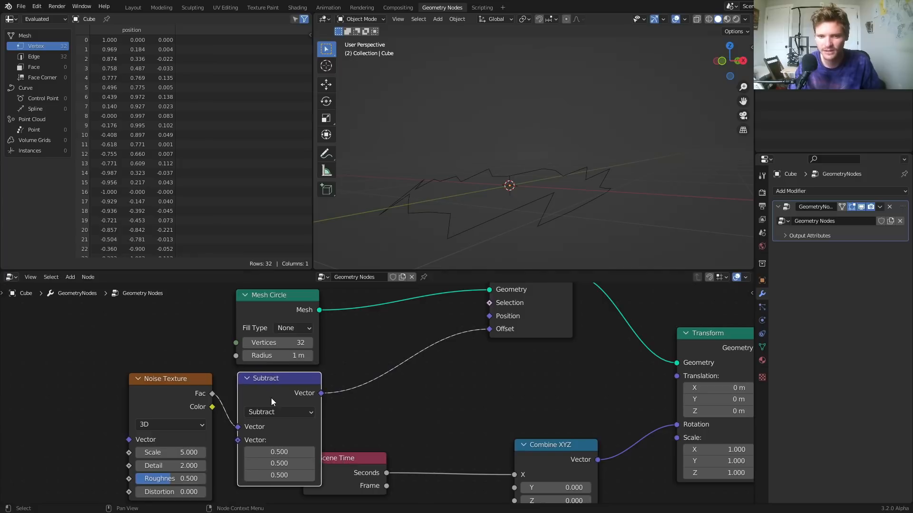
pyautogui.press('space')
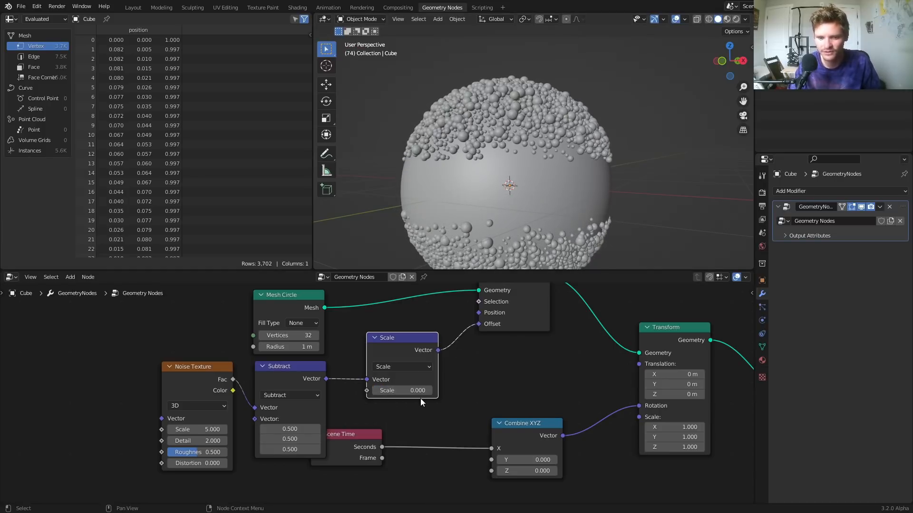
# - Set the noise offset scale to 2.7 and switch the Noise Texture to 4D
pyautogui.moveTo(402, 390); pyautogui.dragTo(408, 390)
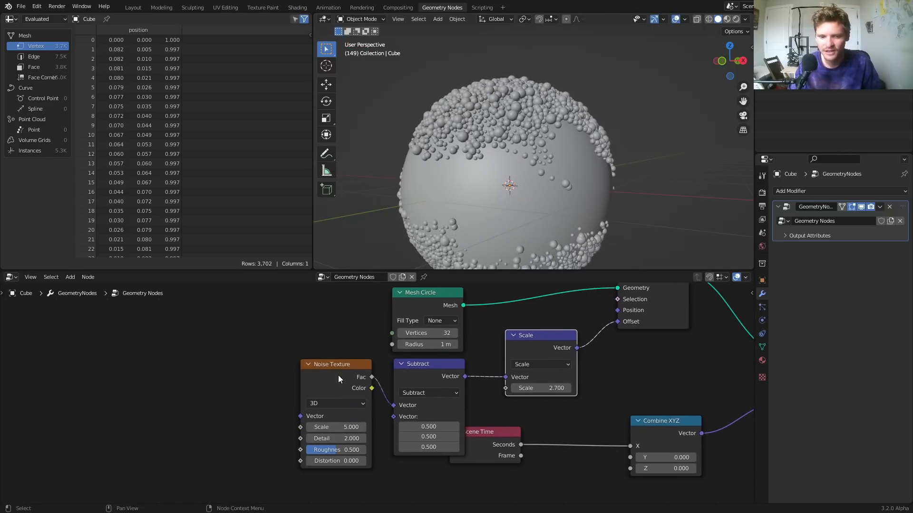
pyautogui.click(337, 403)
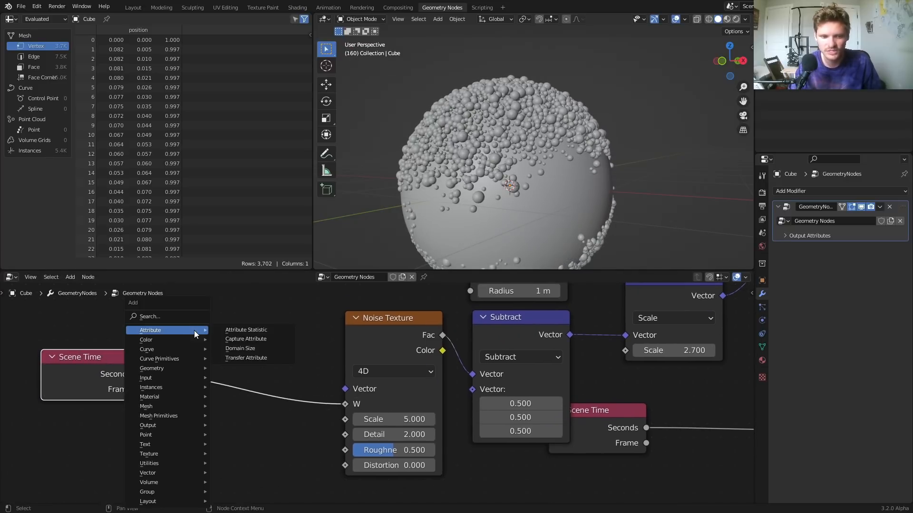
pyautogui.write('m')
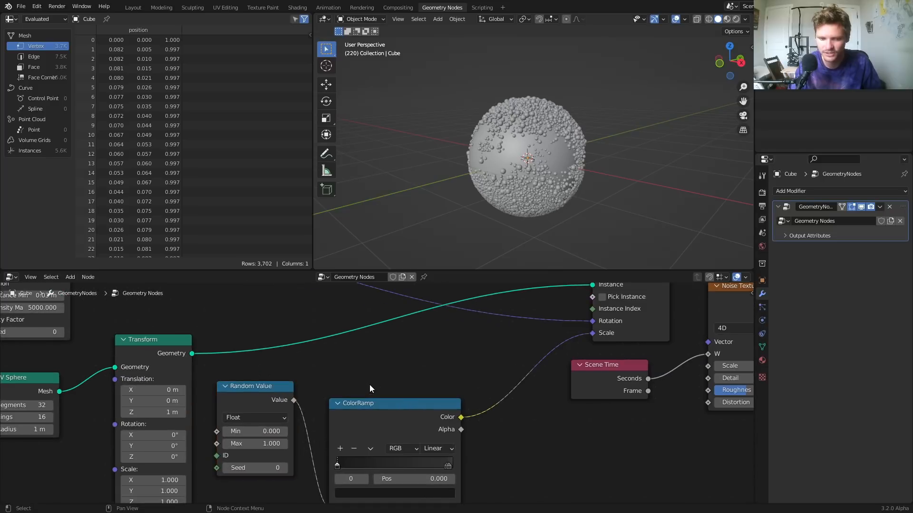
# - Add a Multiply 0.5 Math node, adjust the proximity ramp falloff, and darken a ramp stop
pyautogui.write('mat')
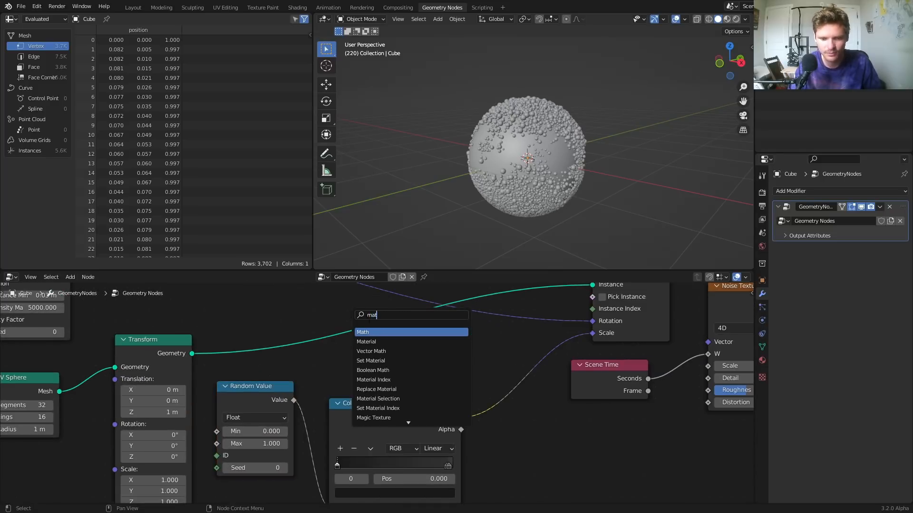
pyautogui.click(362, 332)
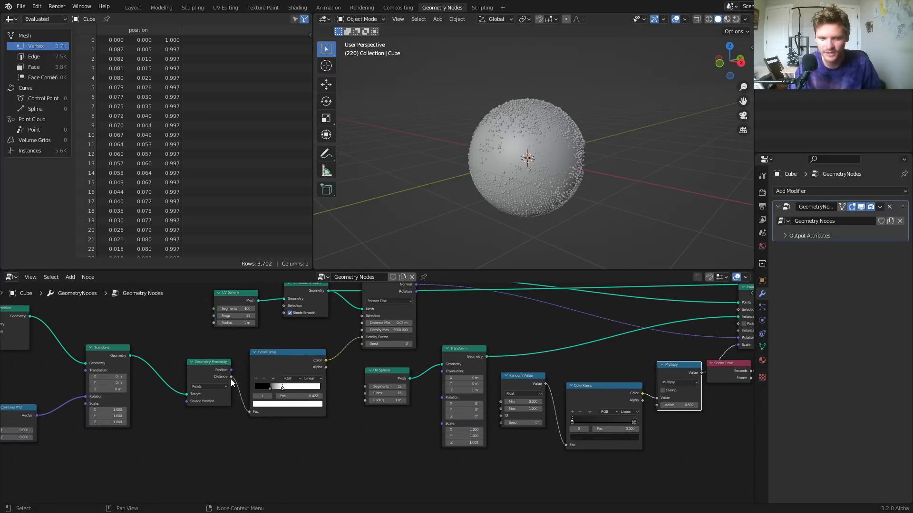
pyautogui.moveTo(232, 383); pyautogui.dragTo(659, 407)
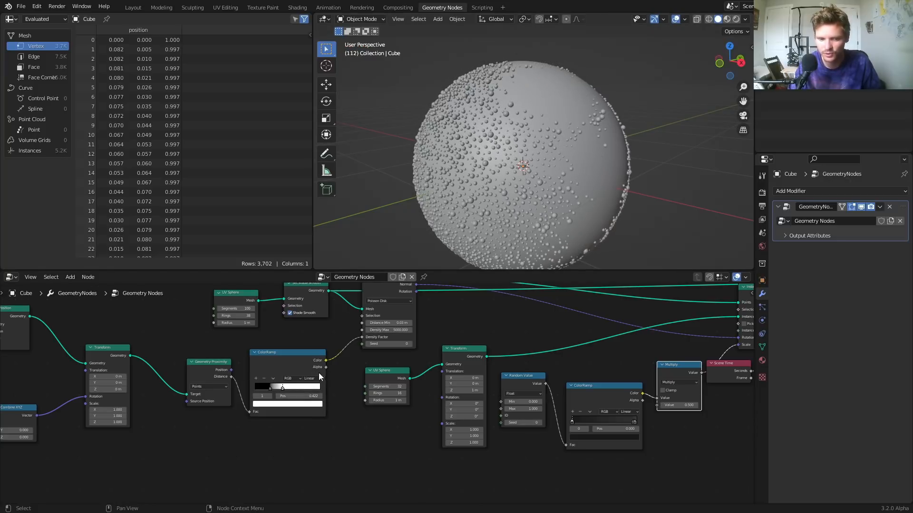
pyautogui.moveTo(324, 366); pyautogui.dragTo(685, 405)
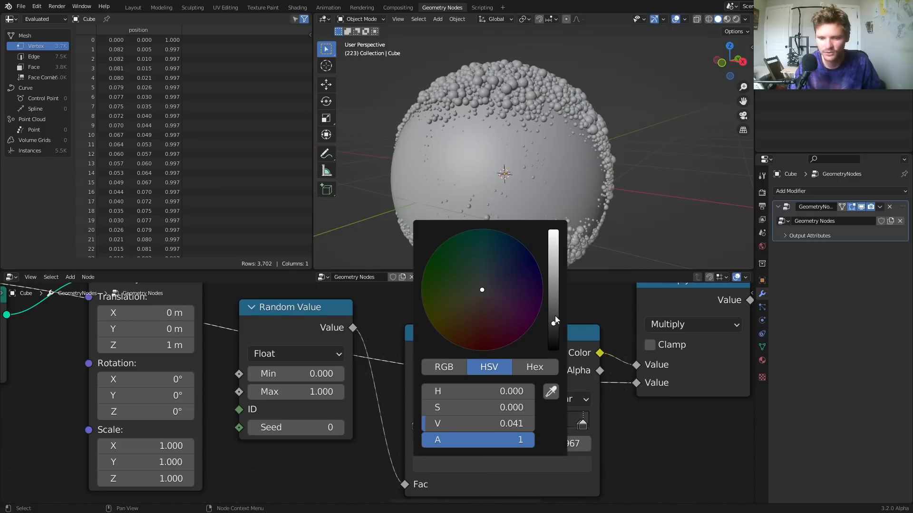
pyautogui.moveTo(555, 319); pyautogui.dragTo(553, 321)
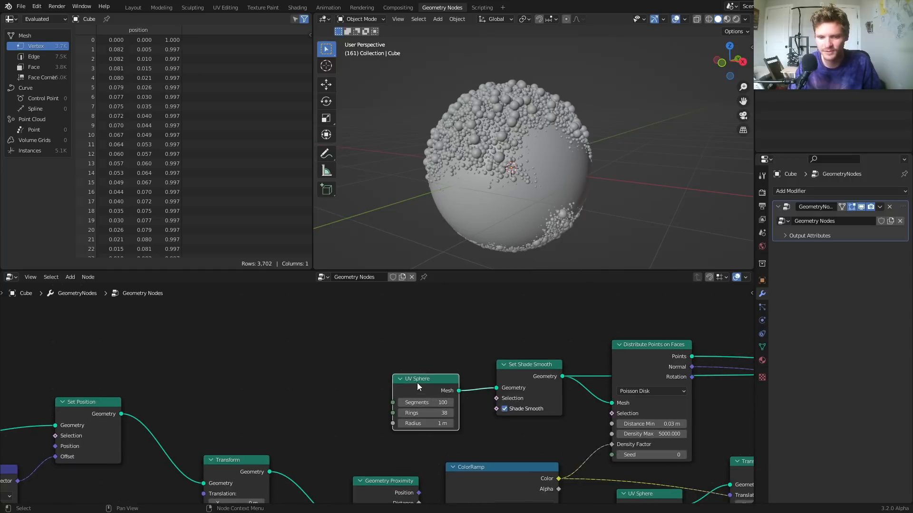
# - Move the UV Sphere node left in the node tree and show the Eevee render settings
pyautogui.moveTo(417, 379); pyautogui.dragTo(192, 309)
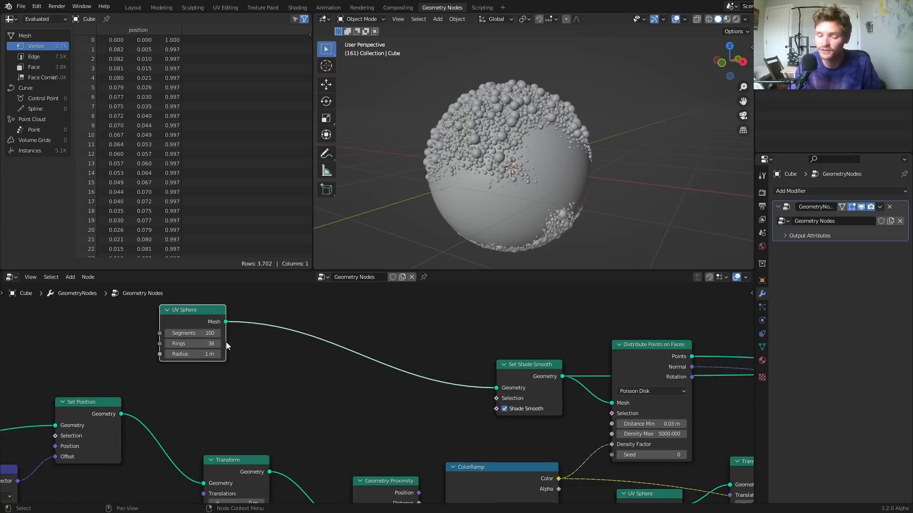
pyautogui.write('cu')
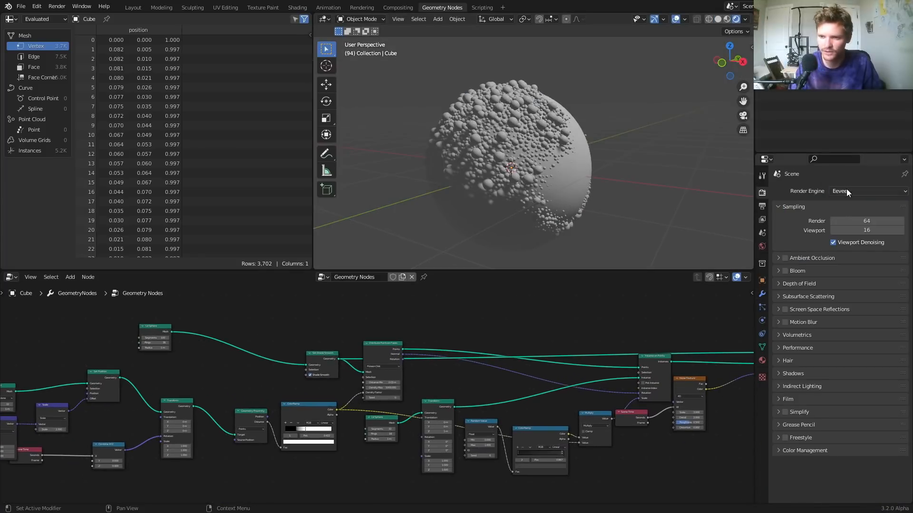
# - Render in Cycles on GPU Compute and load an HDRI world environment texture
pyautogui.click(867, 191)
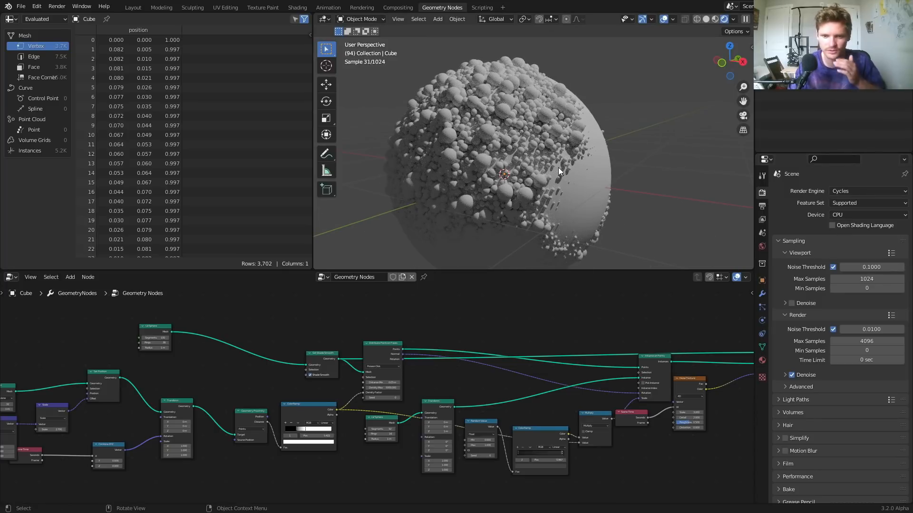
pyautogui.click(866, 215)
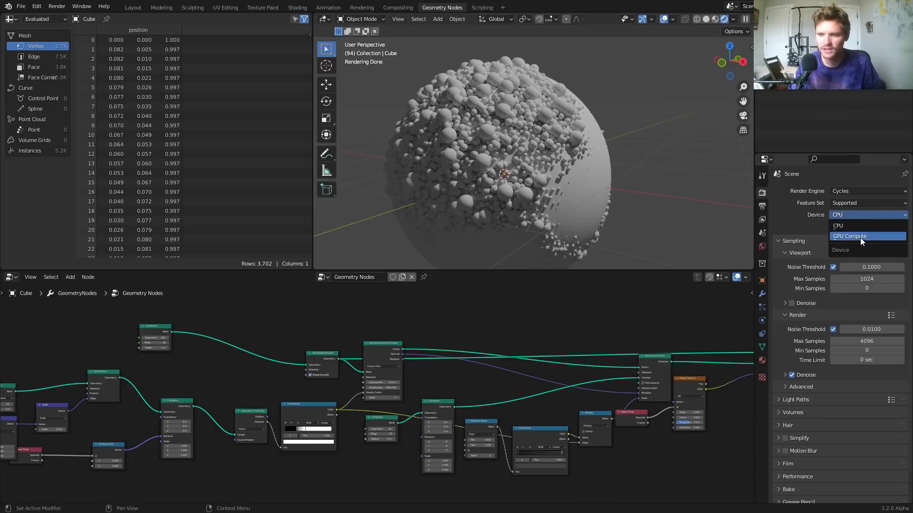
pyautogui.click(848, 236)
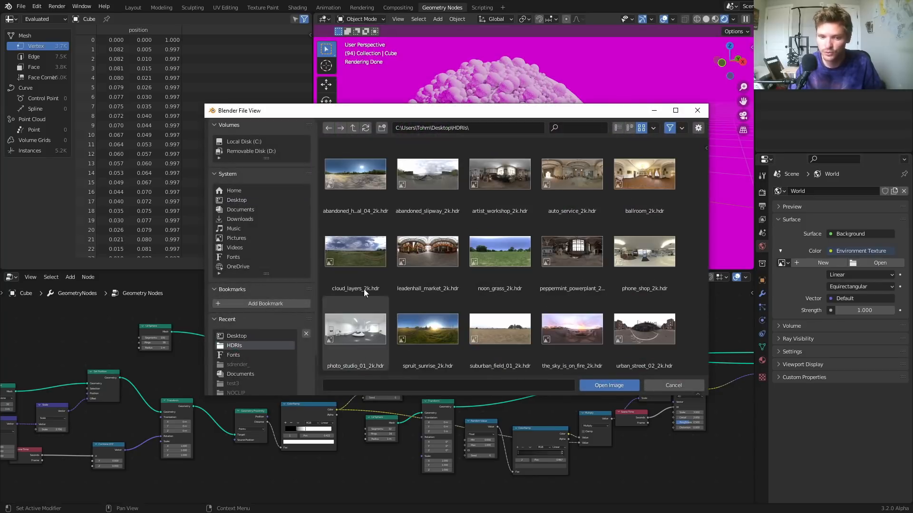
pyautogui.click(607, 385)
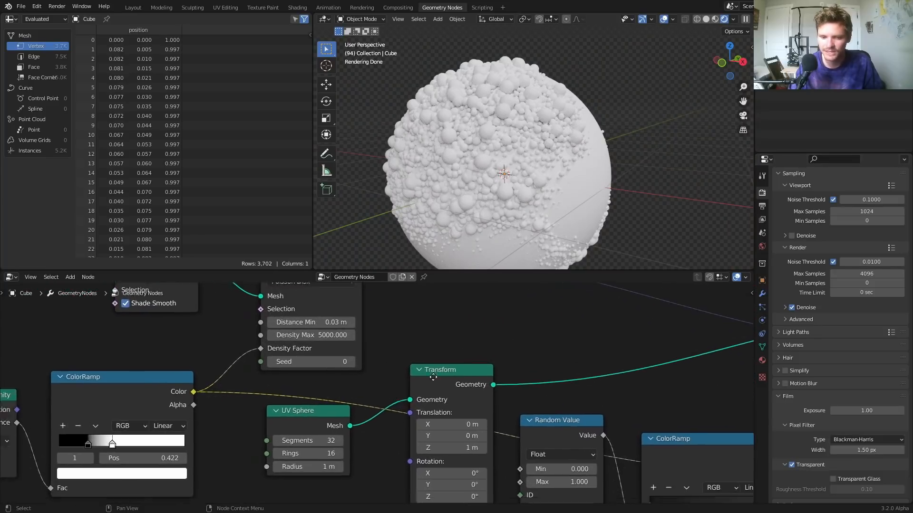
# - Add a Set Material node after UV Sphere with a new 'roe' material
pyautogui.scroll(-3)
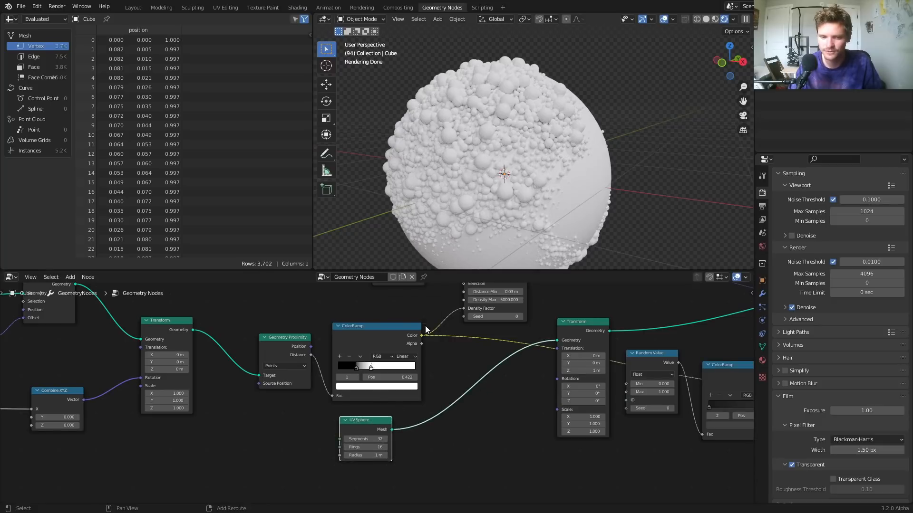
pyautogui.write('set m')
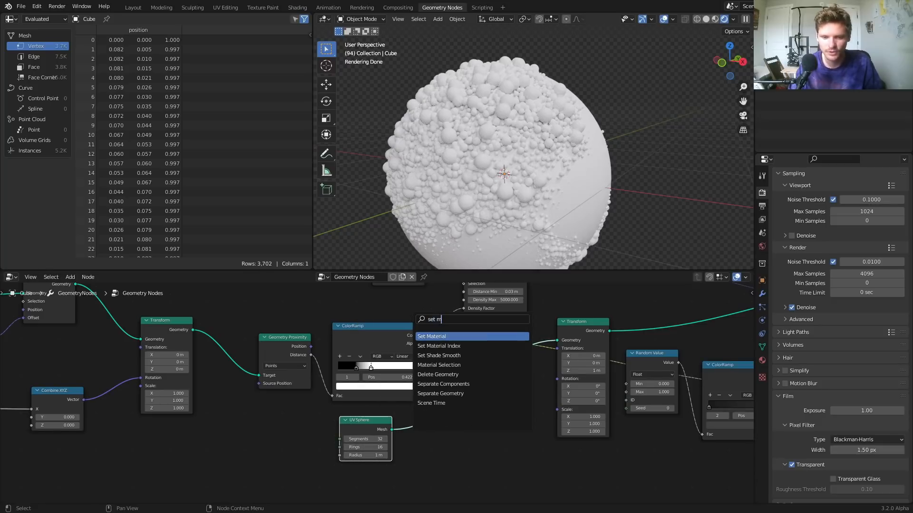
pyautogui.click(431, 336)
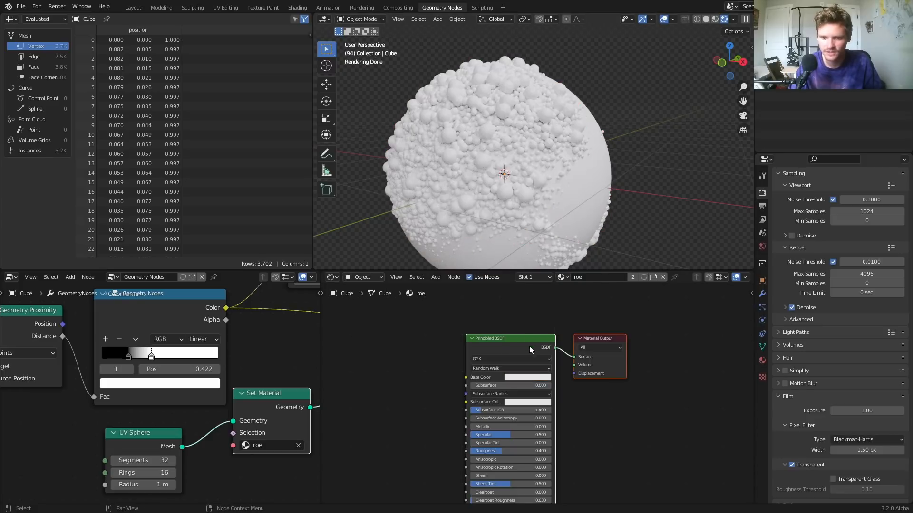
# - Make the roe material red and transmissive, and add Set Shade Smooth after UV Sphere
pyautogui.click(518, 377)
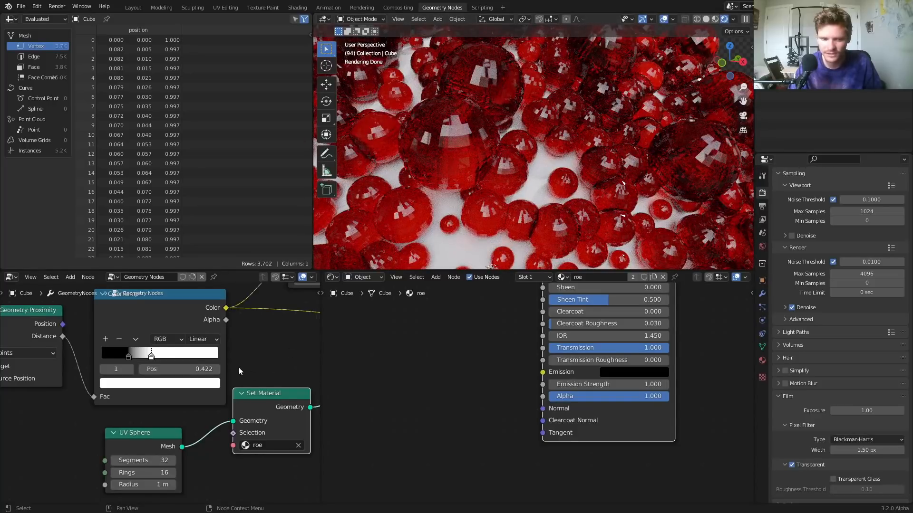
pyautogui.write('set s')
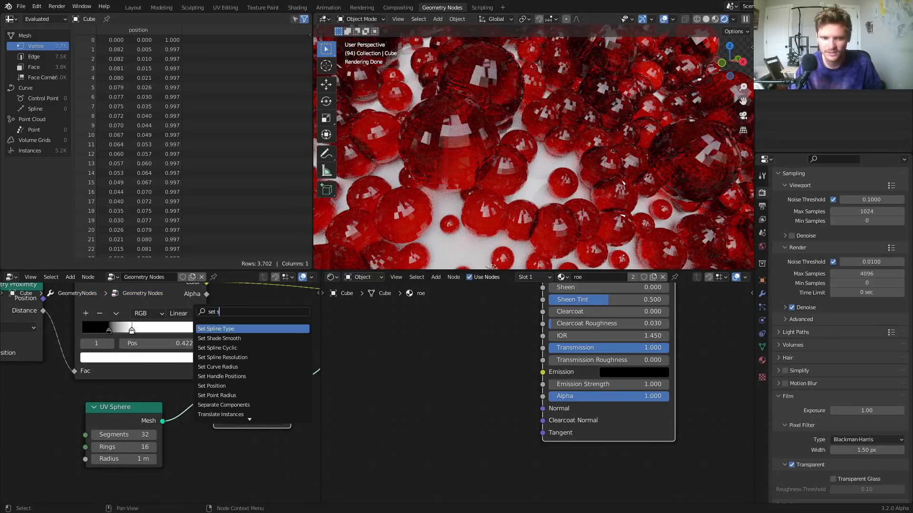
pyautogui.click(219, 337)
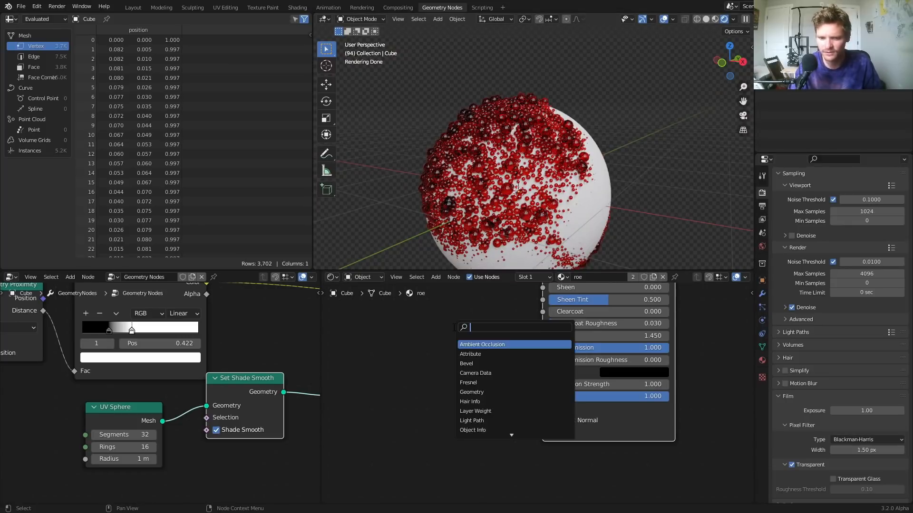
# - Wire a Fresnel node (IOR 1.45) into the roe shader and make its base color orange-red
pyautogui.click(467, 382)
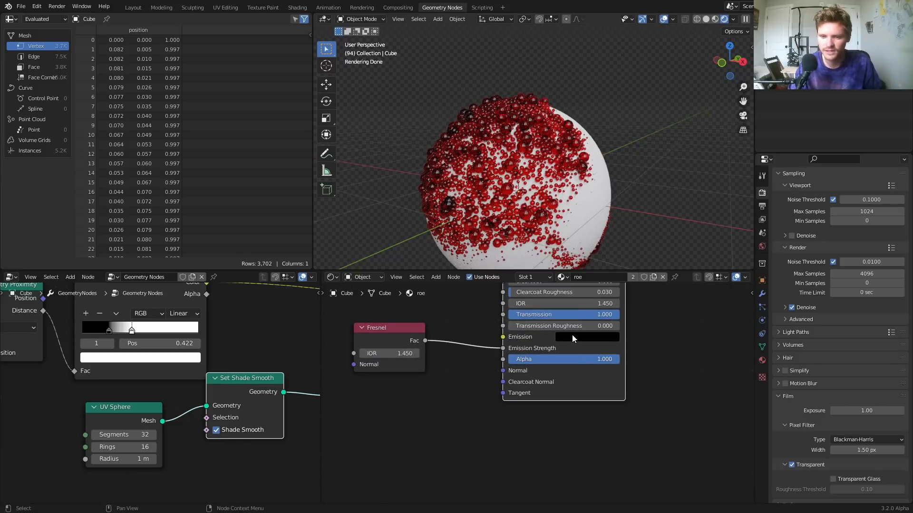
pyautogui.click(586, 336)
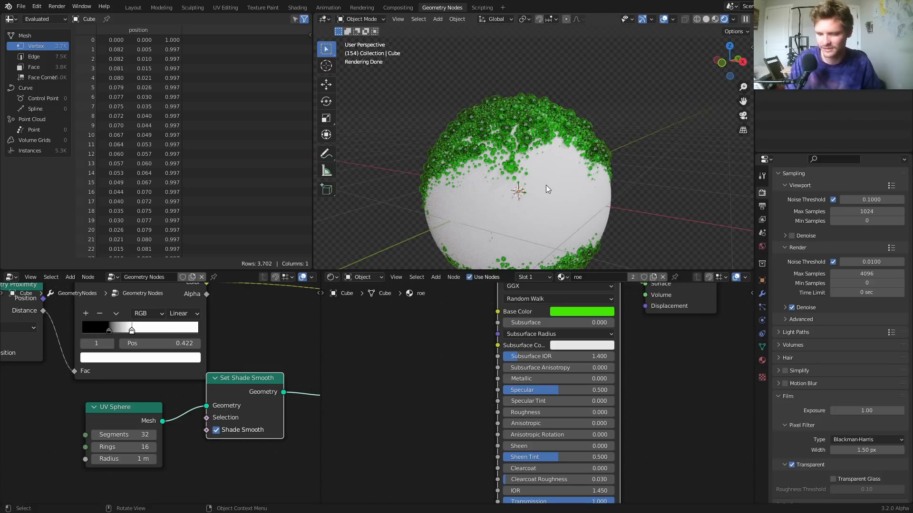
pyautogui.click(581, 311)
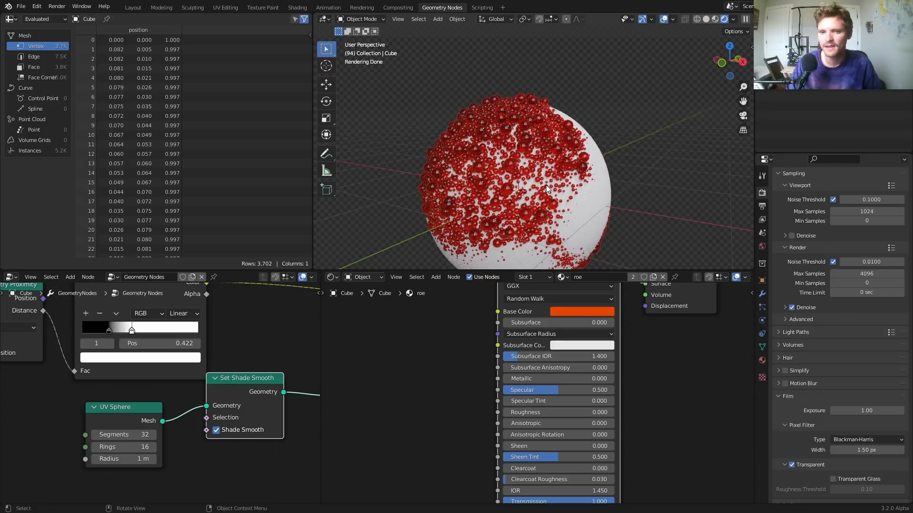